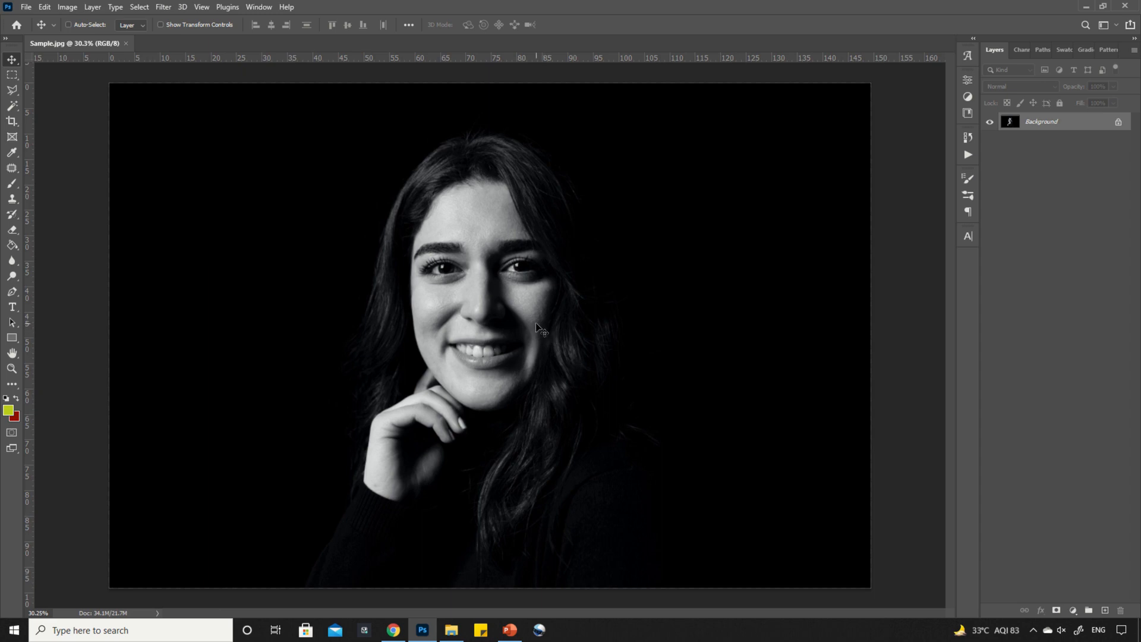
pyautogui.moveTo(975, 184)
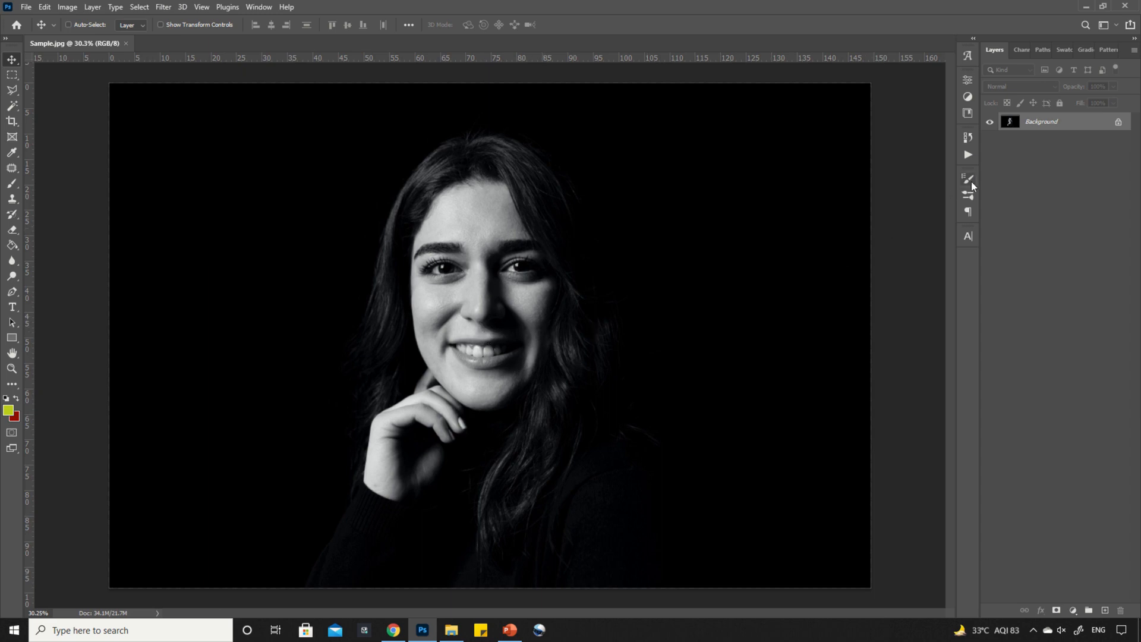
# Convert the locked Background into a regular layer named Layer 0 via Layer from Background
pyautogui.rightClick(1042, 121)
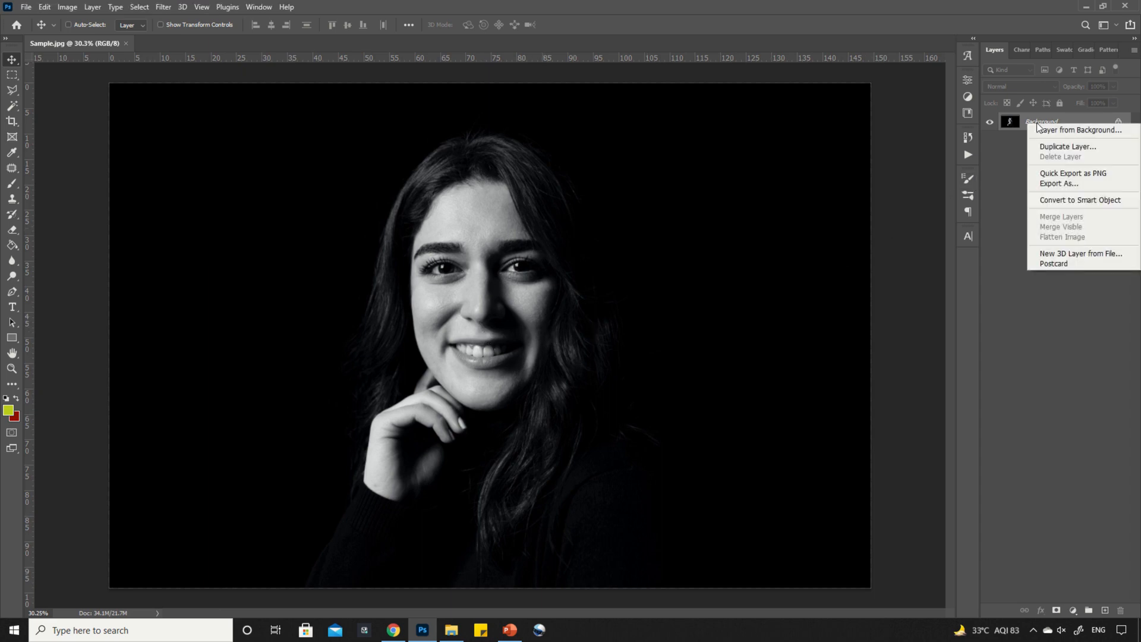
pyautogui.click(1077, 130)
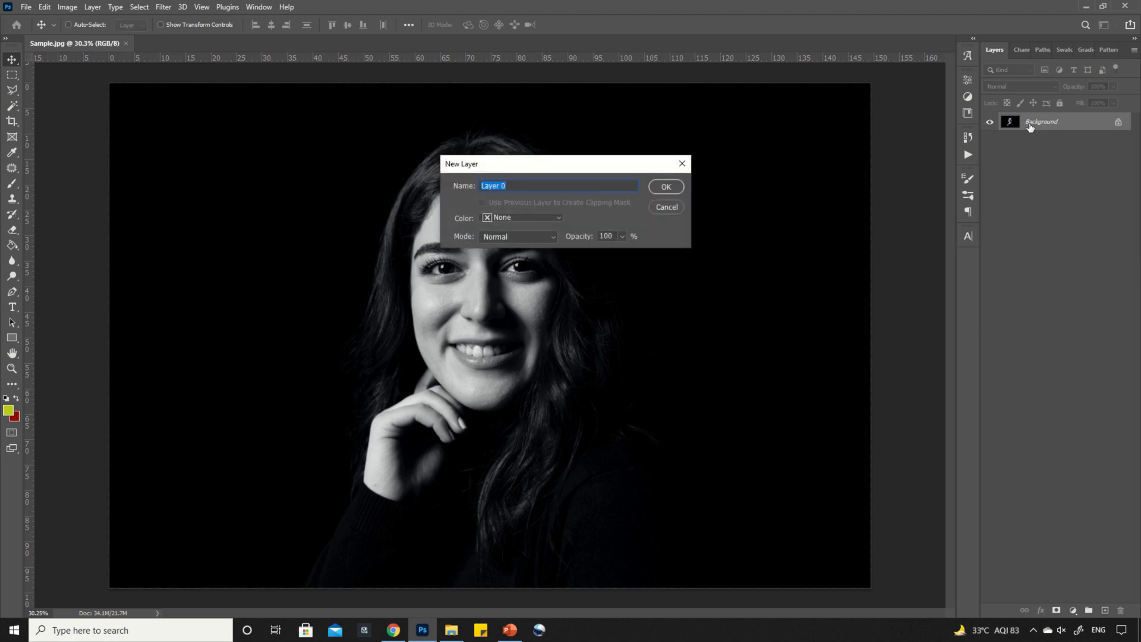
pyautogui.click(665, 186)
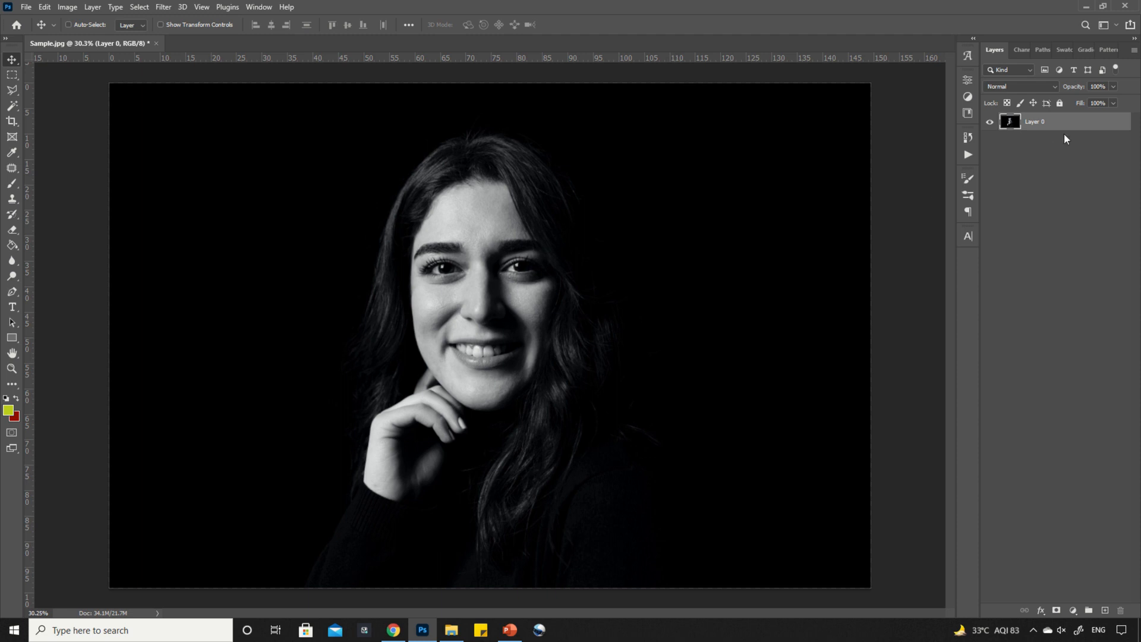
# Duplicate Layer 0 as Layer 0 copy and untick its red channel in Blending Options
pyautogui.rightClick(1046, 121)
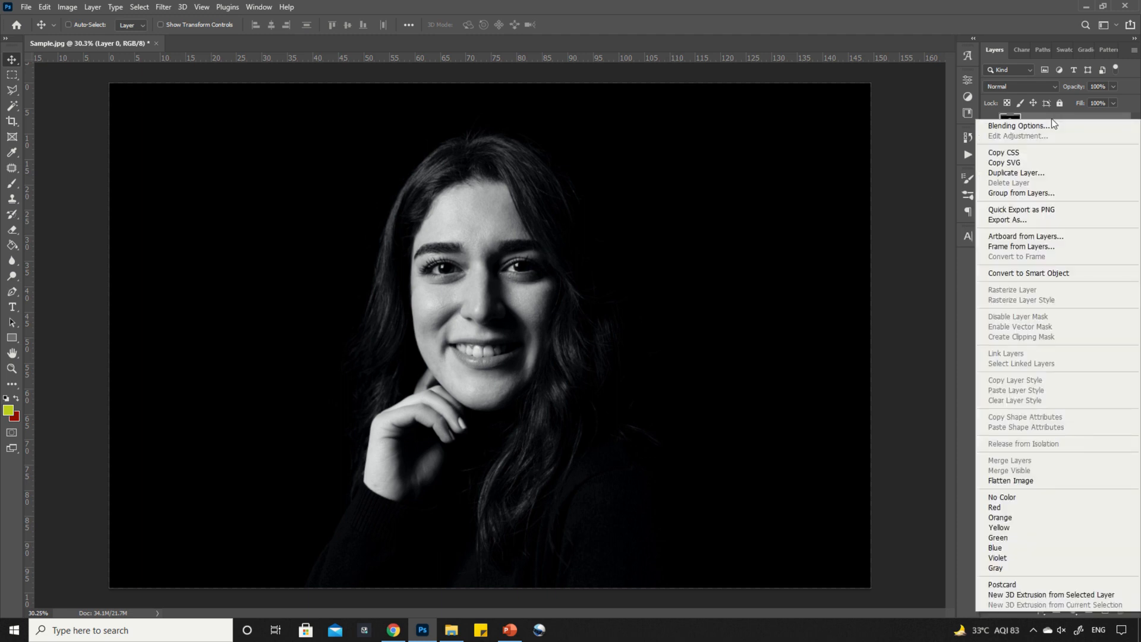
pyautogui.click(1016, 173)
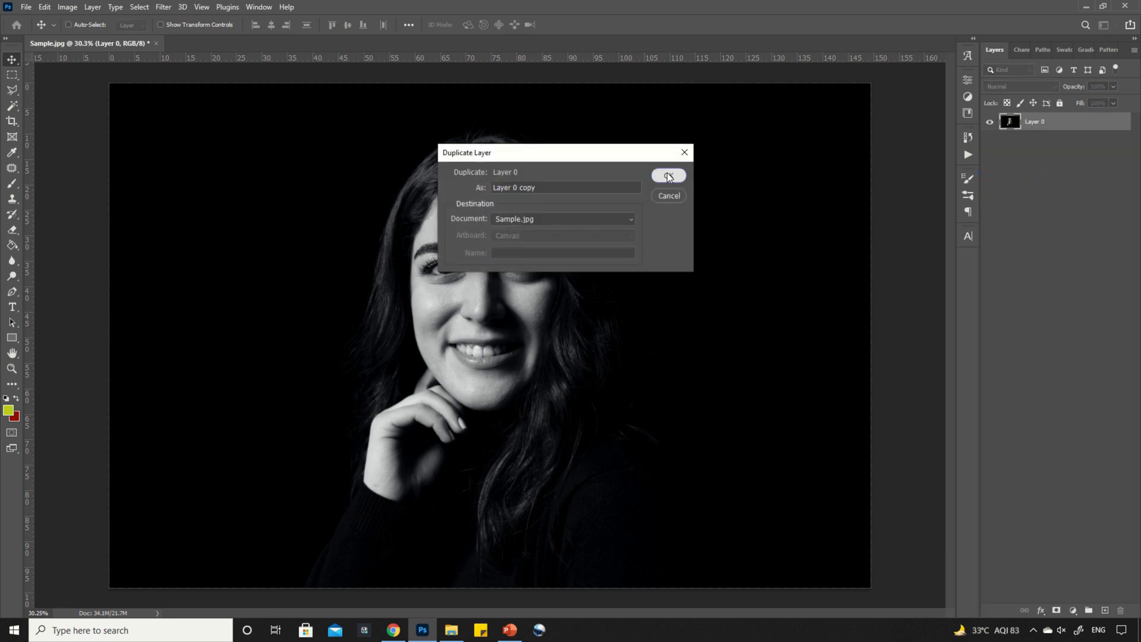
pyautogui.click(668, 175)
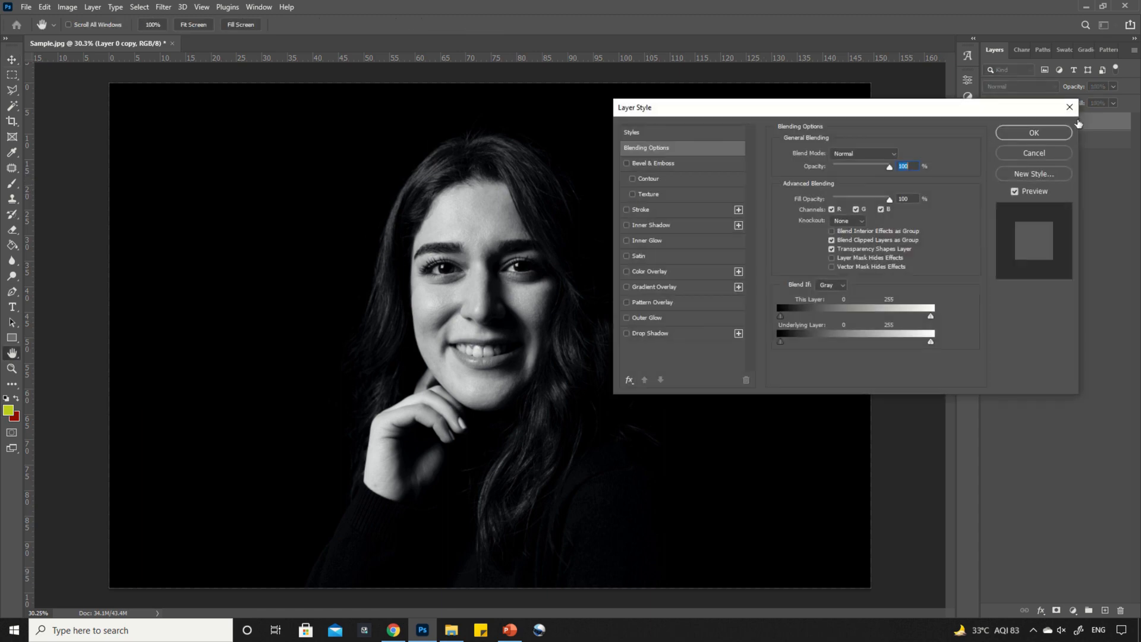
pyautogui.click(831, 209)
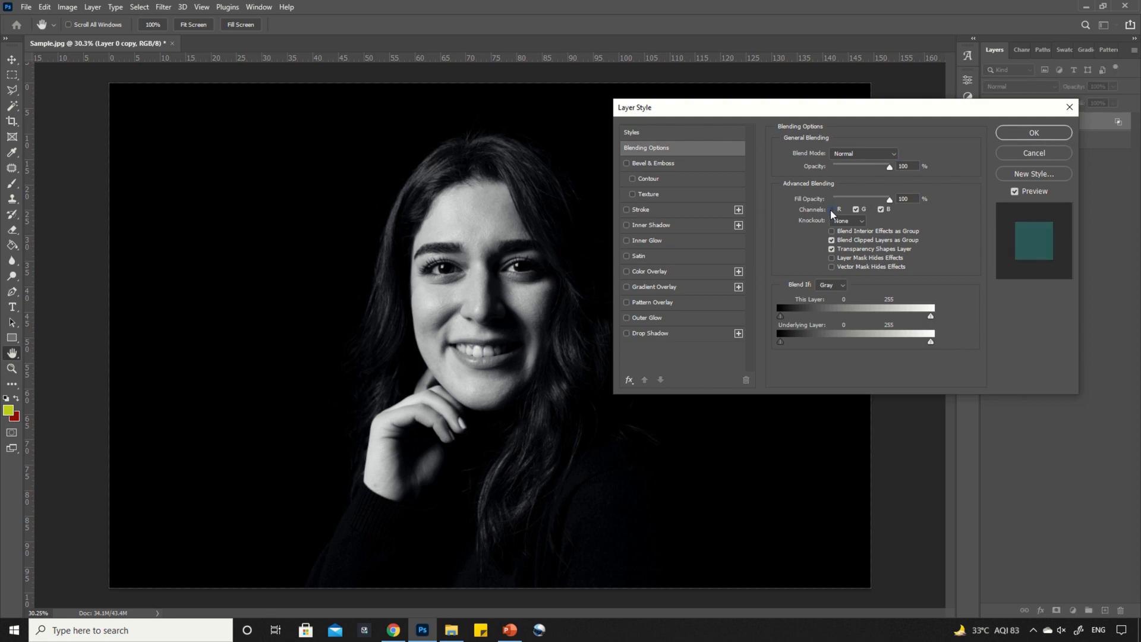
pyautogui.moveTo(943, 196)
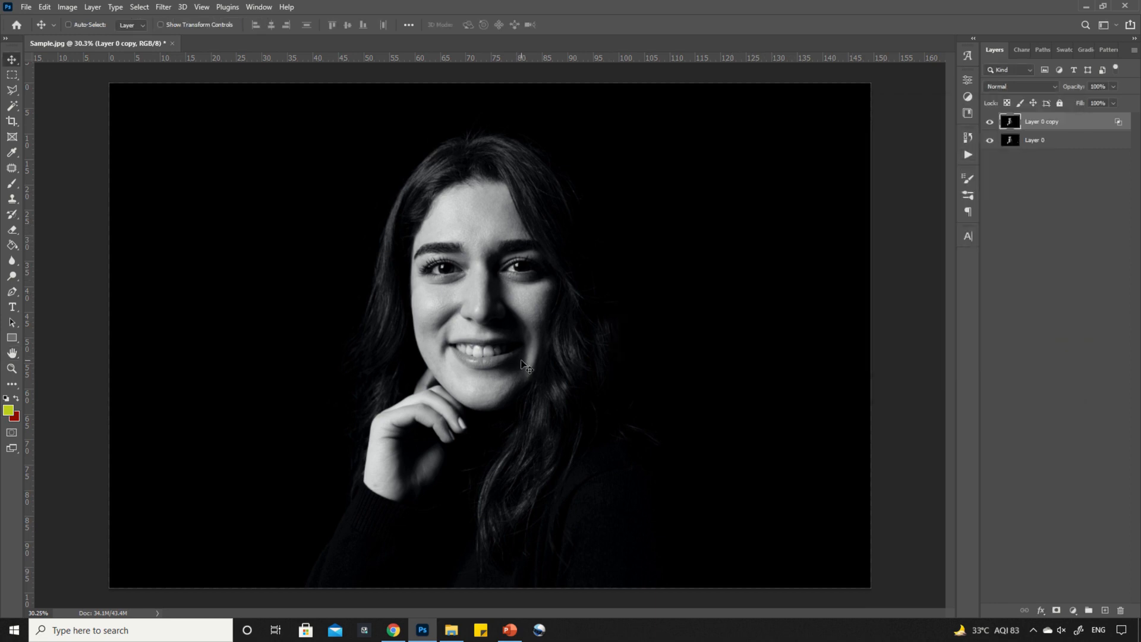
pyautogui.moveTo(537, 324)
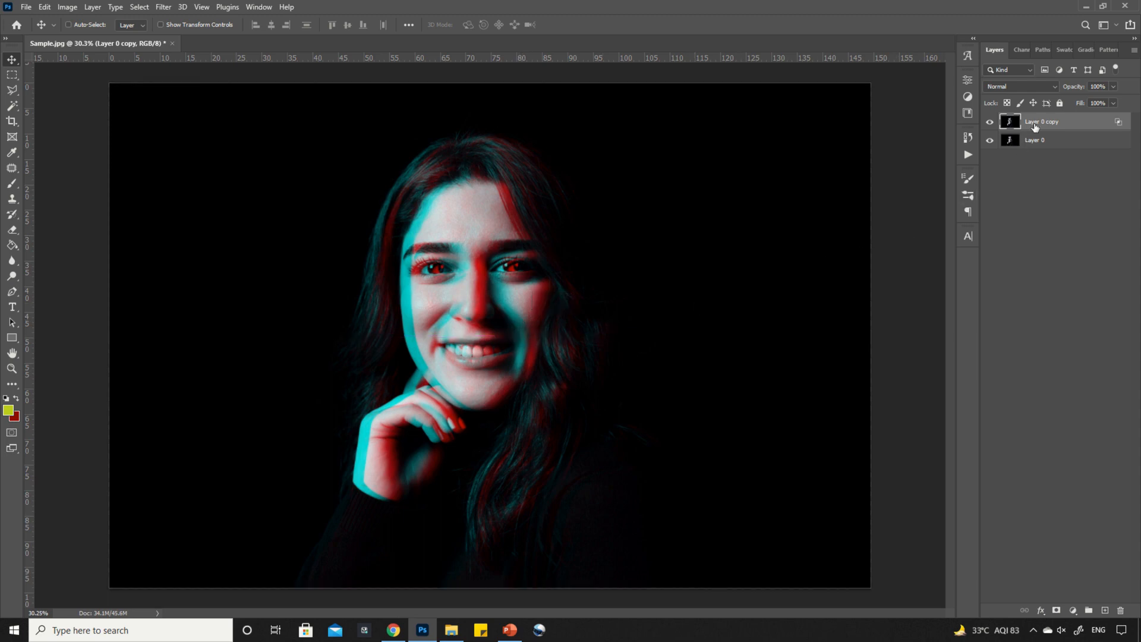
# Duplicate into Layer 0 copy 2, keep only the blue channel, and select that layer
pyautogui.rightClick(1037, 123)
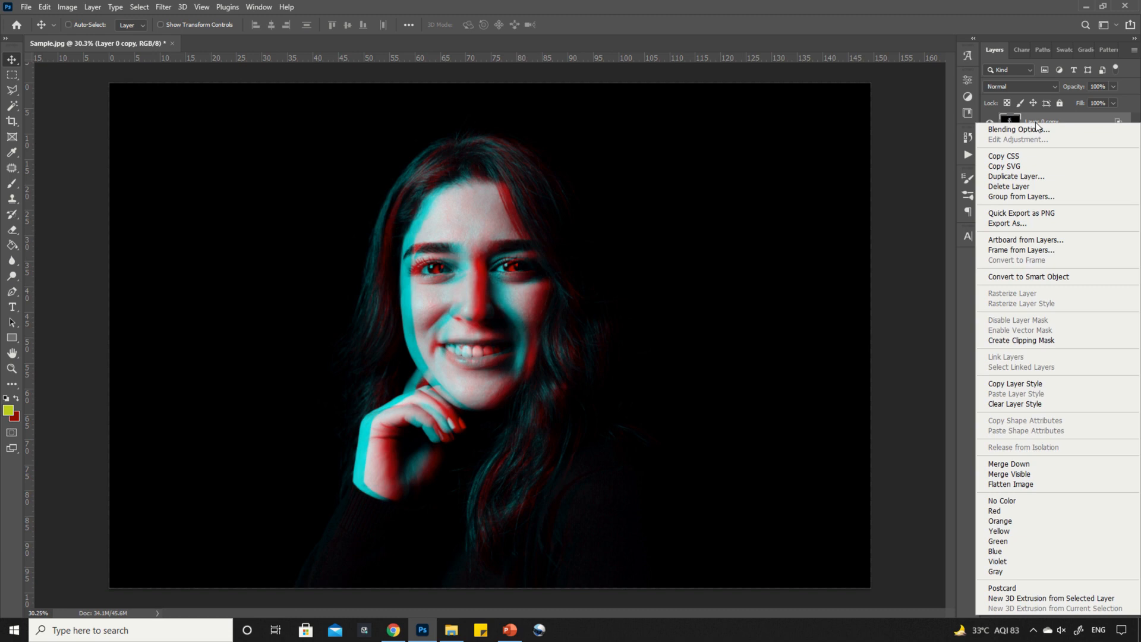
pyautogui.click(1011, 176)
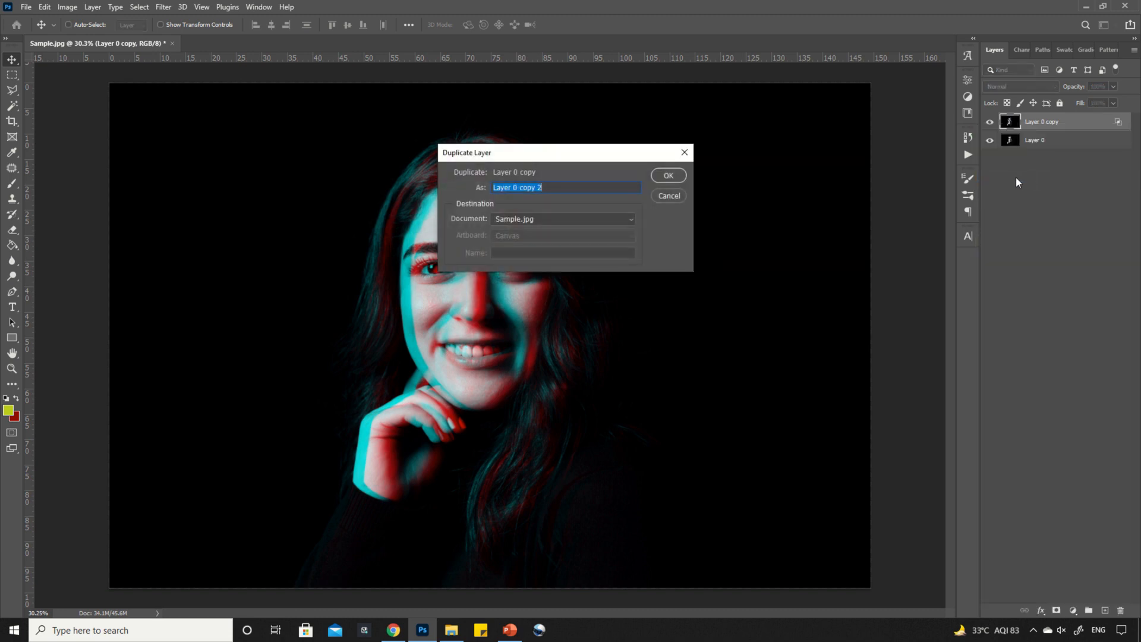
pyautogui.click(668, 175)
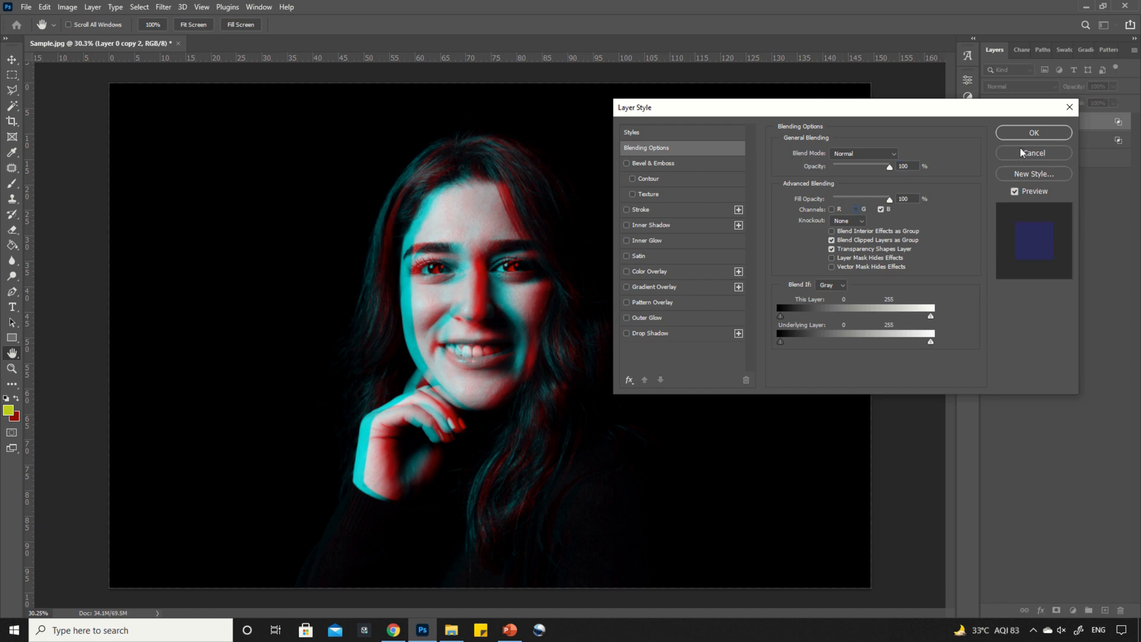
pyautogui.click(1034, 132)
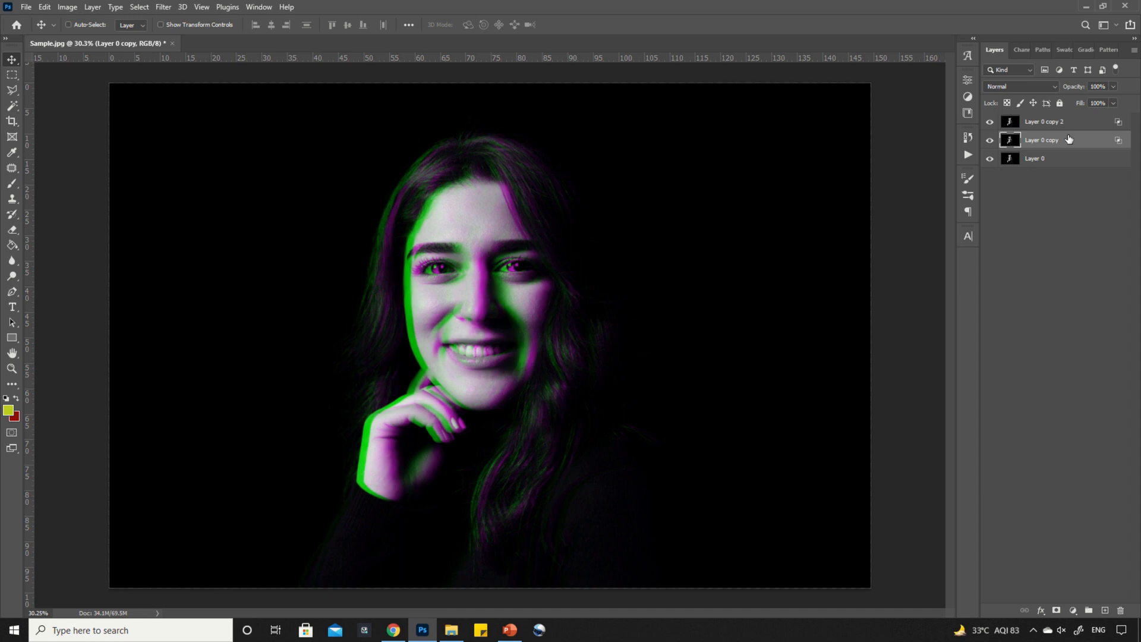
pyautogui.click(1043, 121)
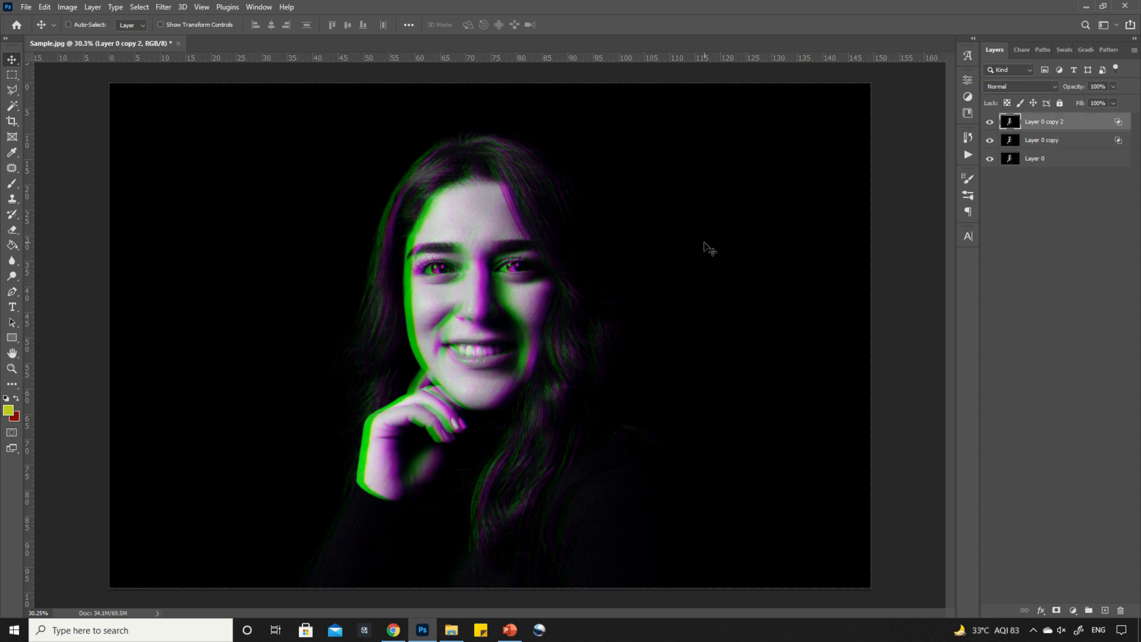
pyautogui.moveTo(411, 299)
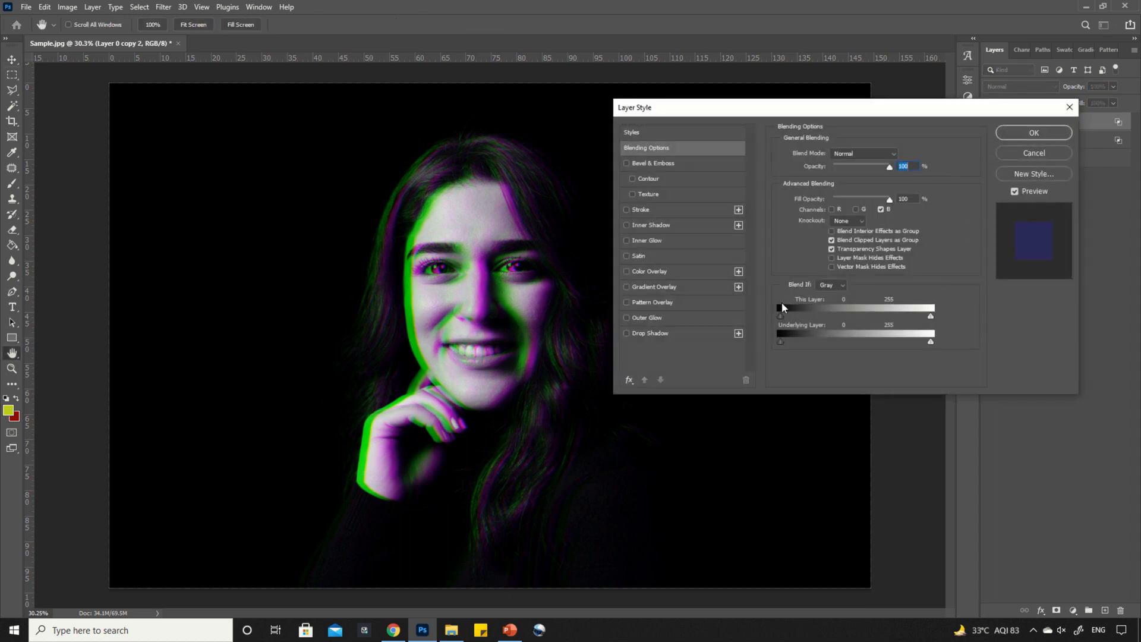
# Set Layer 0 copy 2's Blend If black slider to about 15, apply, and group the layers
pyautogui.moveTo(779, 316); pyautogui.dragTo(791, 316)
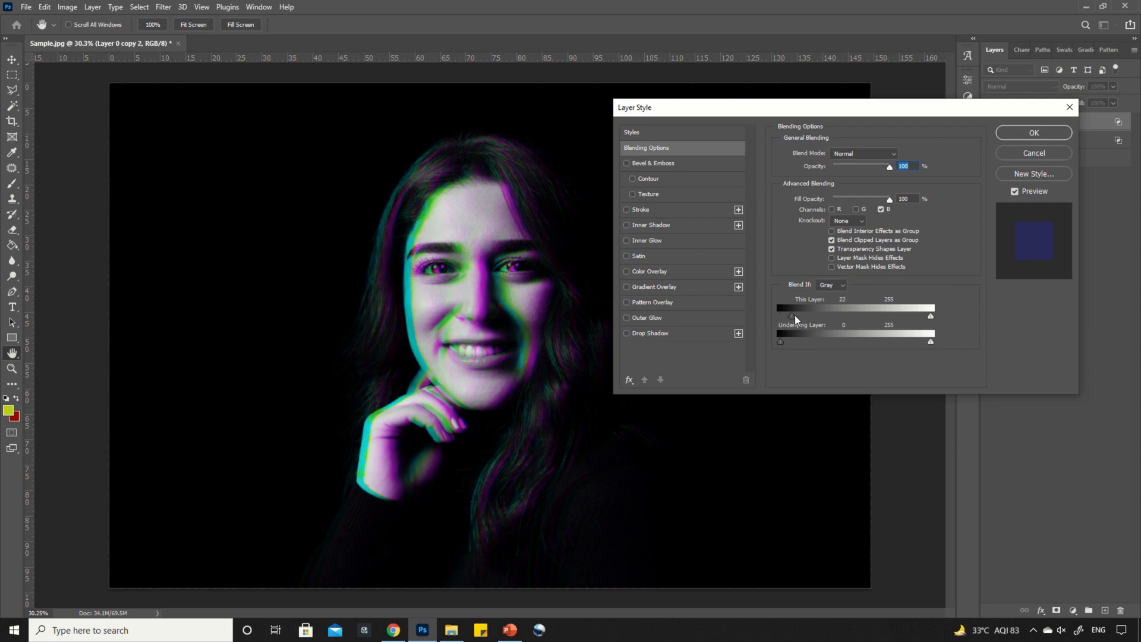
pyautogui.moveTo(790, 315); pyautogui.dragTo(788, 315)
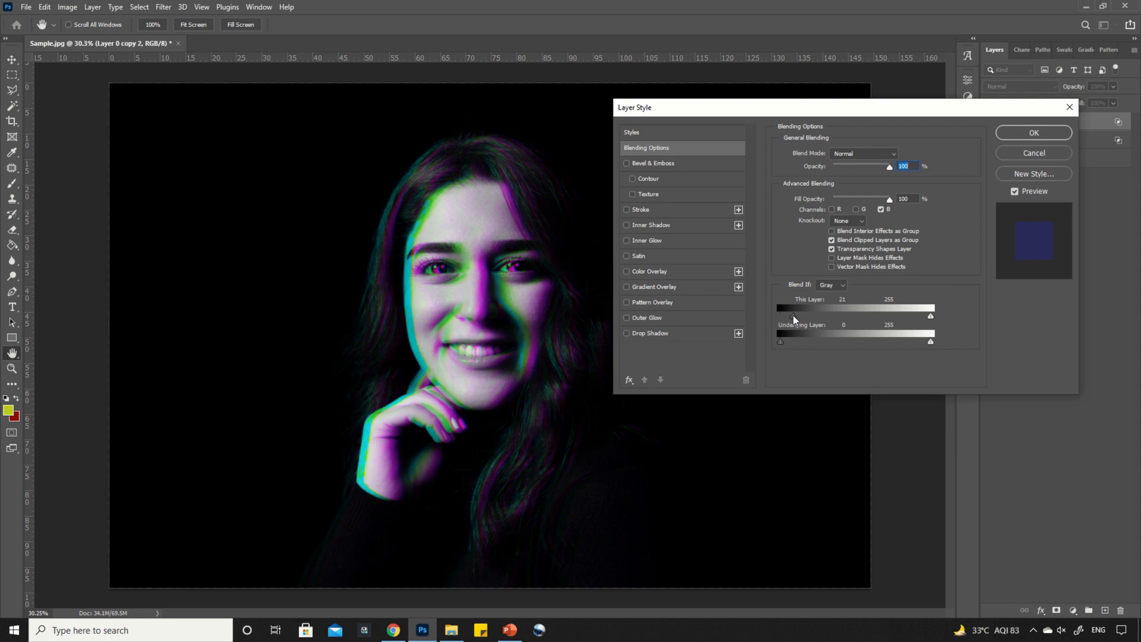
pyautogui.moveTo(780, 315); pyautogui.dragTo(778, 315)
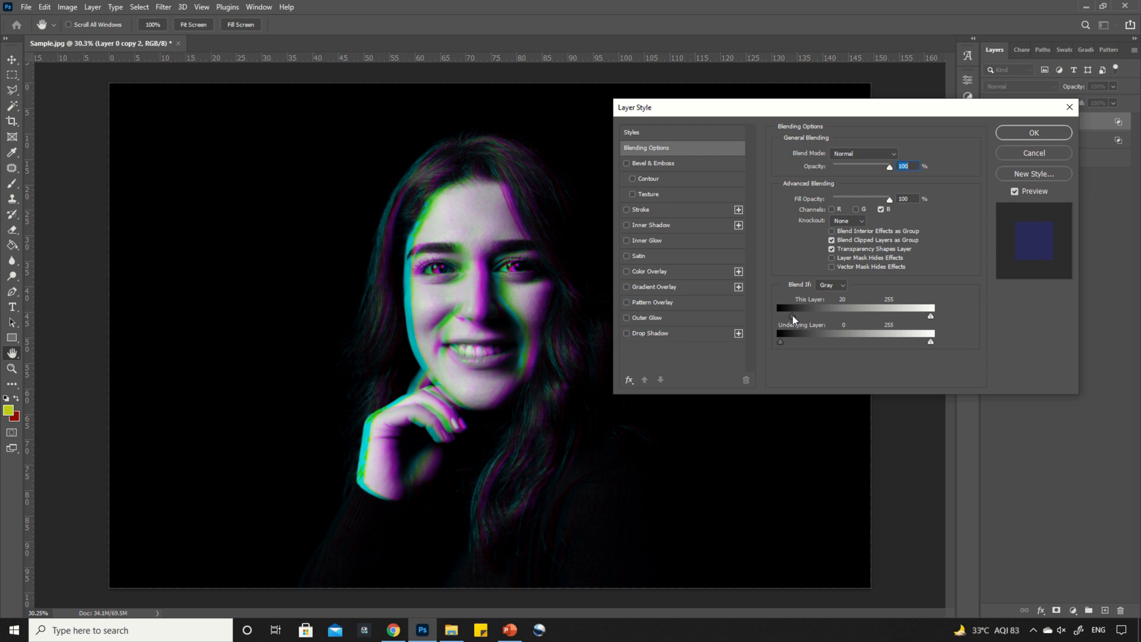
pyautogui.moveTo(785, 315); pyautogui.dragTo(781, 315)
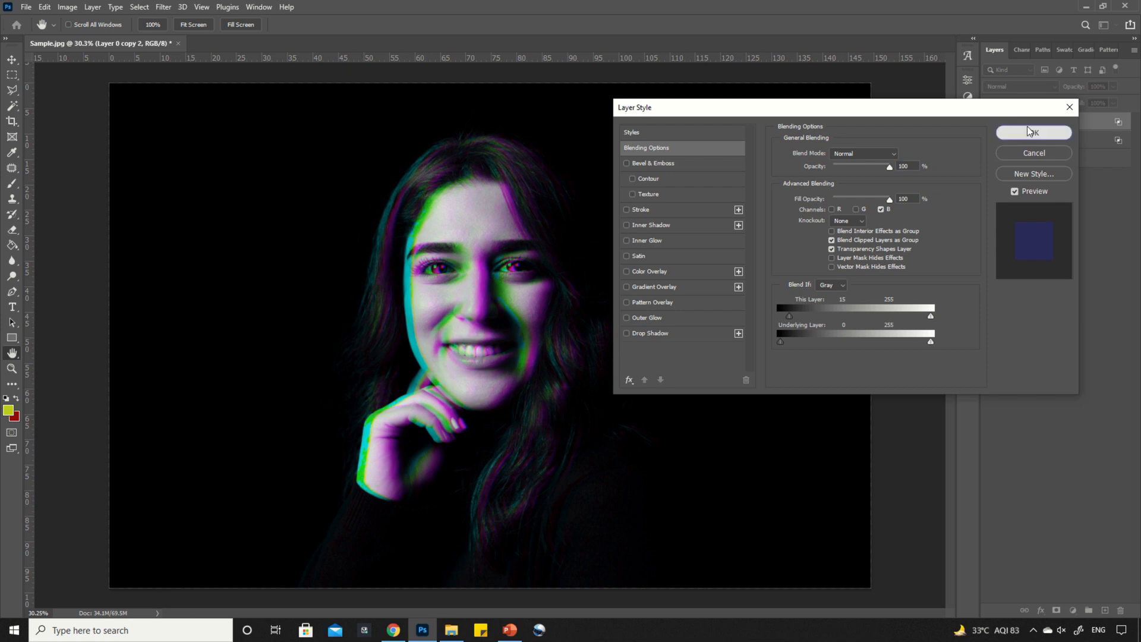
pyautogui.click(1034, 132)
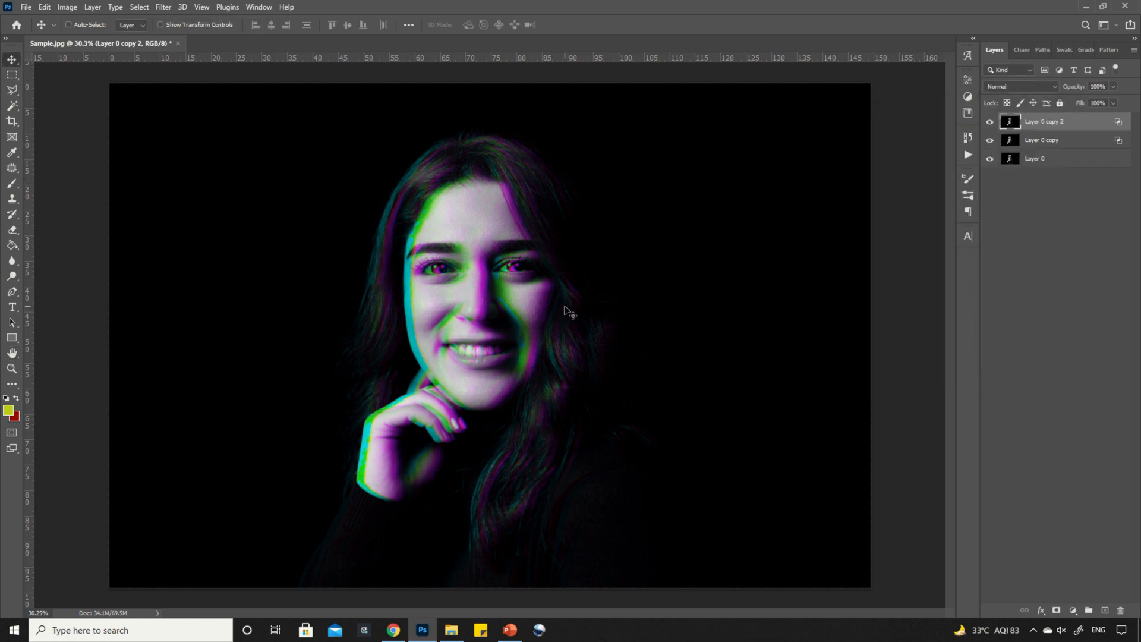
pyautogui.moveTo(699, 247)
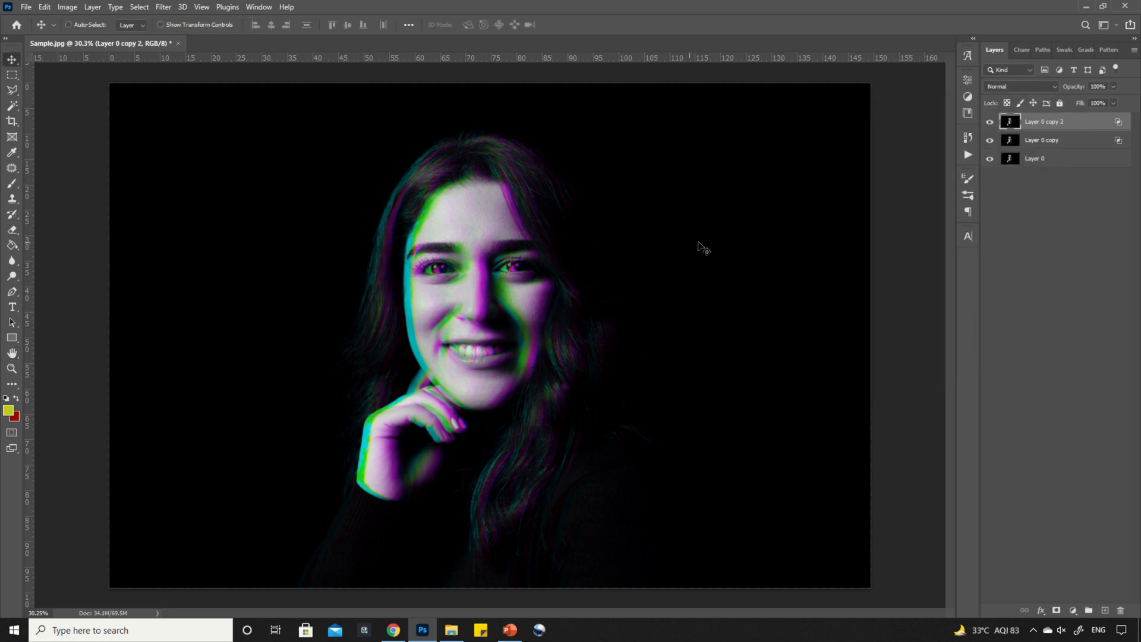
pyautogui.click(1042, 140)
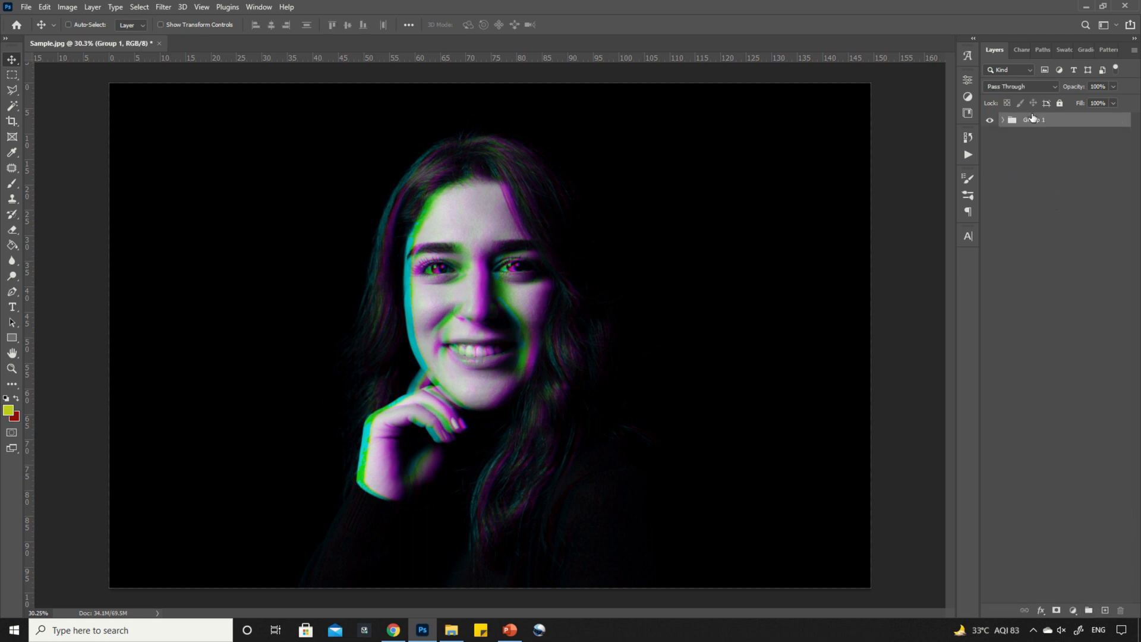
# Duplicate Group 1 as Group 1 copy and merge that copy into one layer
pyautogui.rightClick(1034, 120)
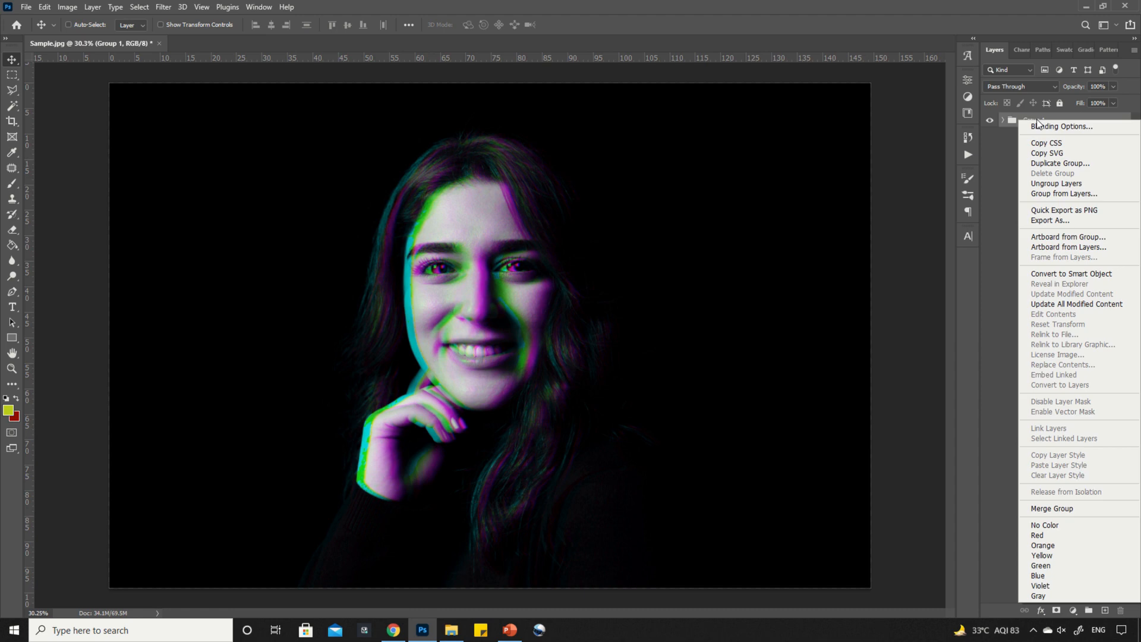
pyautogui.moveTo(1061, 171)
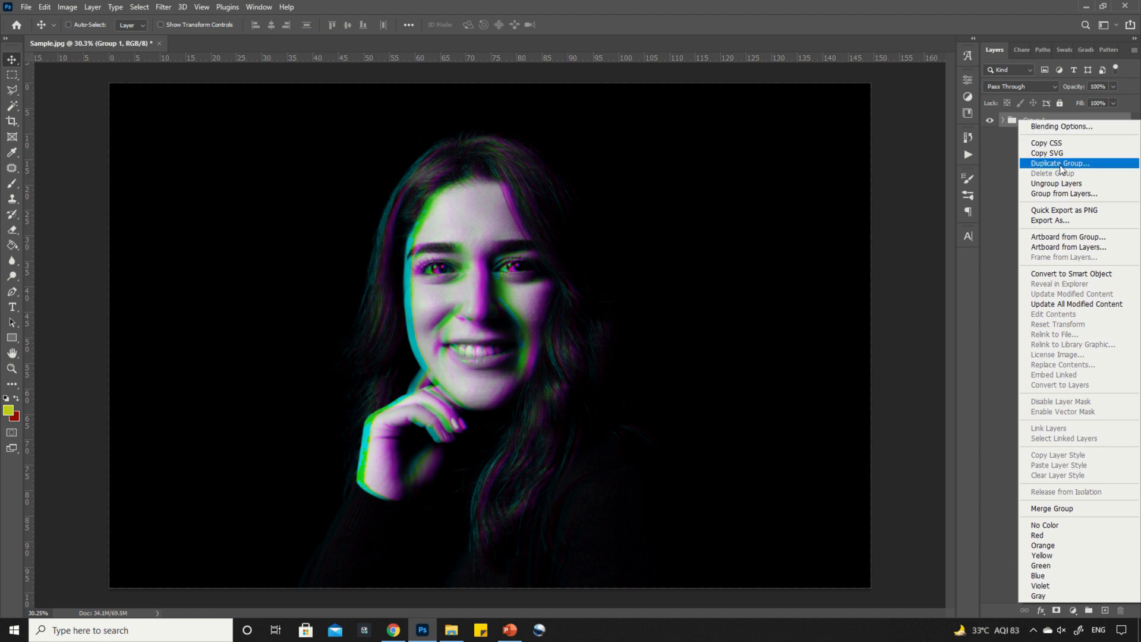
pyautogui.click(1060, 163)
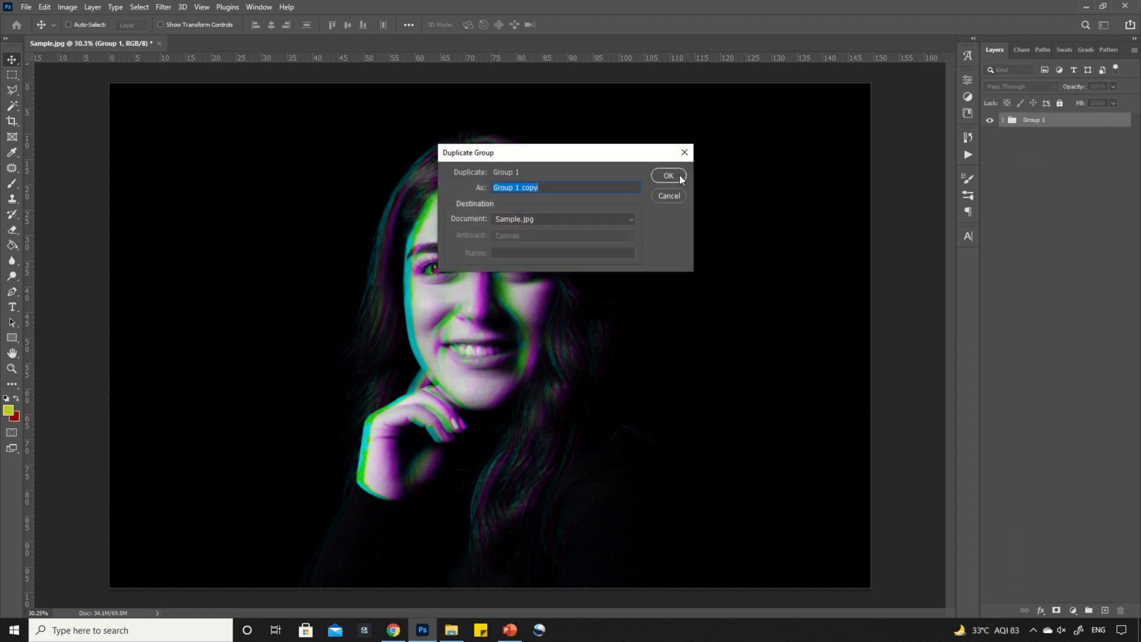
pyautogui.click(669, 175)
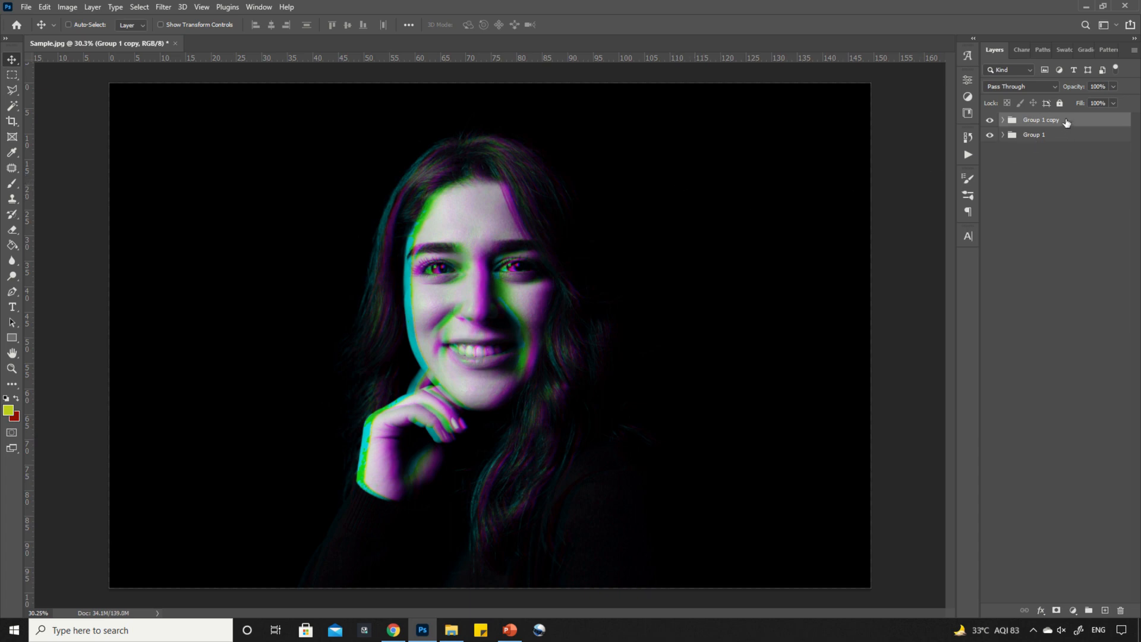
pyautogui.rightClick(1038, 120)
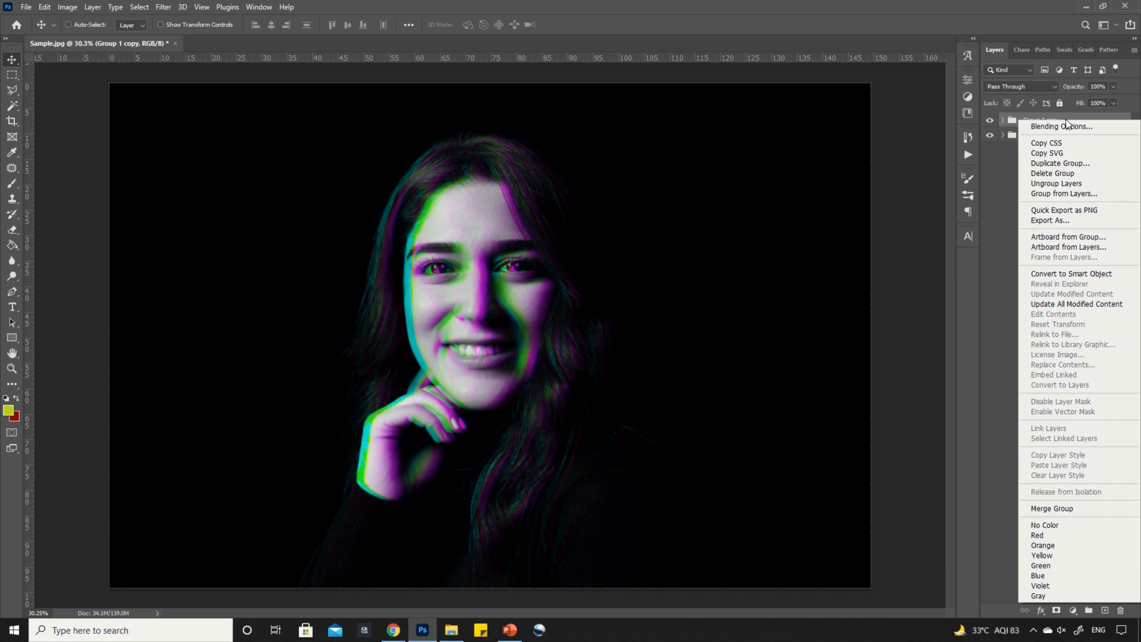
pyautogui.moveTo(1056, 513)
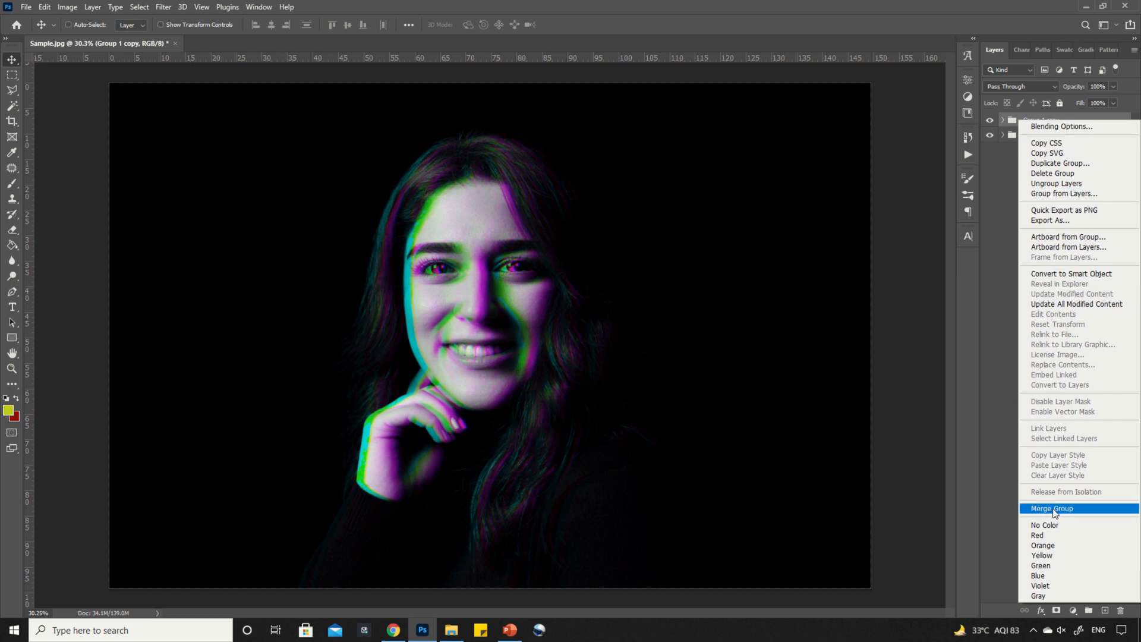
pyautogui.click(1052, 508)
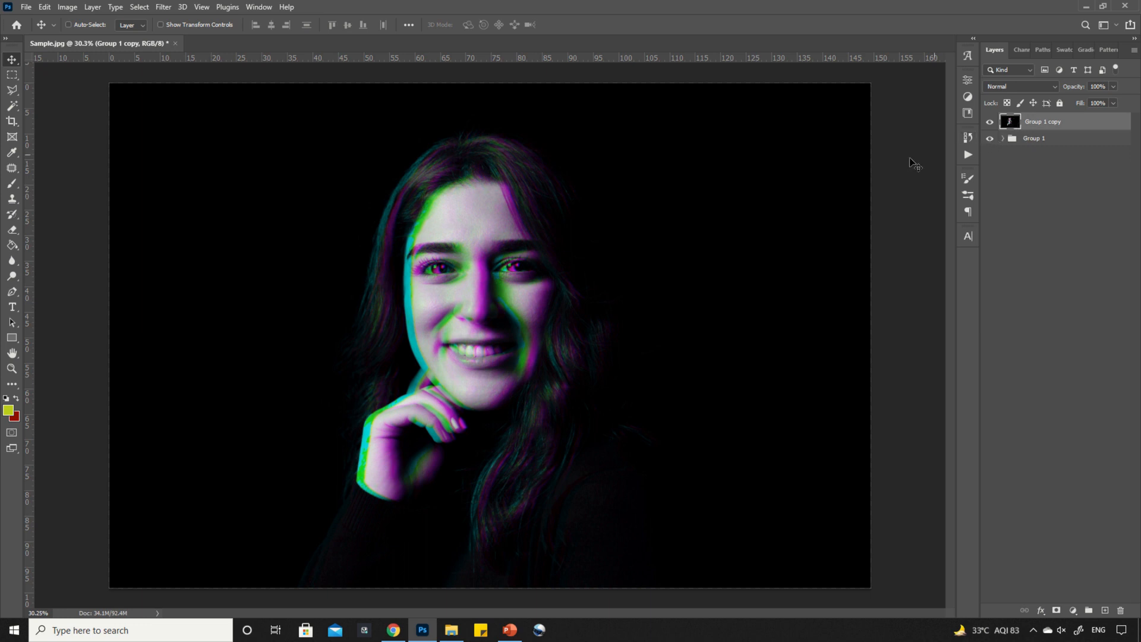
pyautogui.moveTo(20, 76)
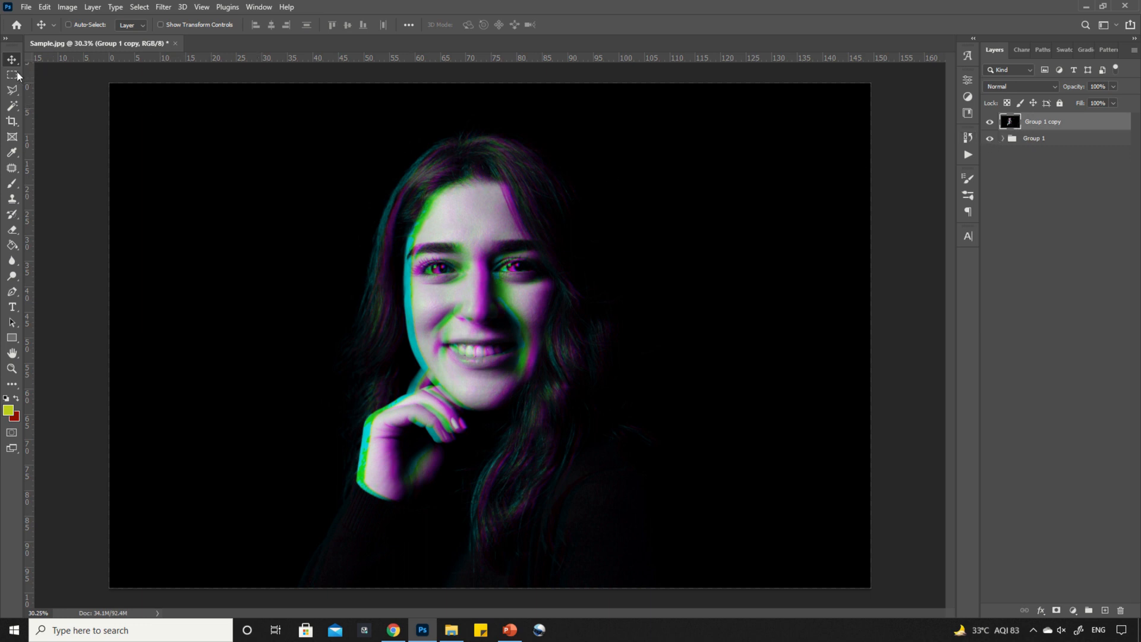
# Marquee-select strips across chin, hair top, cheek, mouth and hand, and shift them left
pyautogui.click(10, 74)
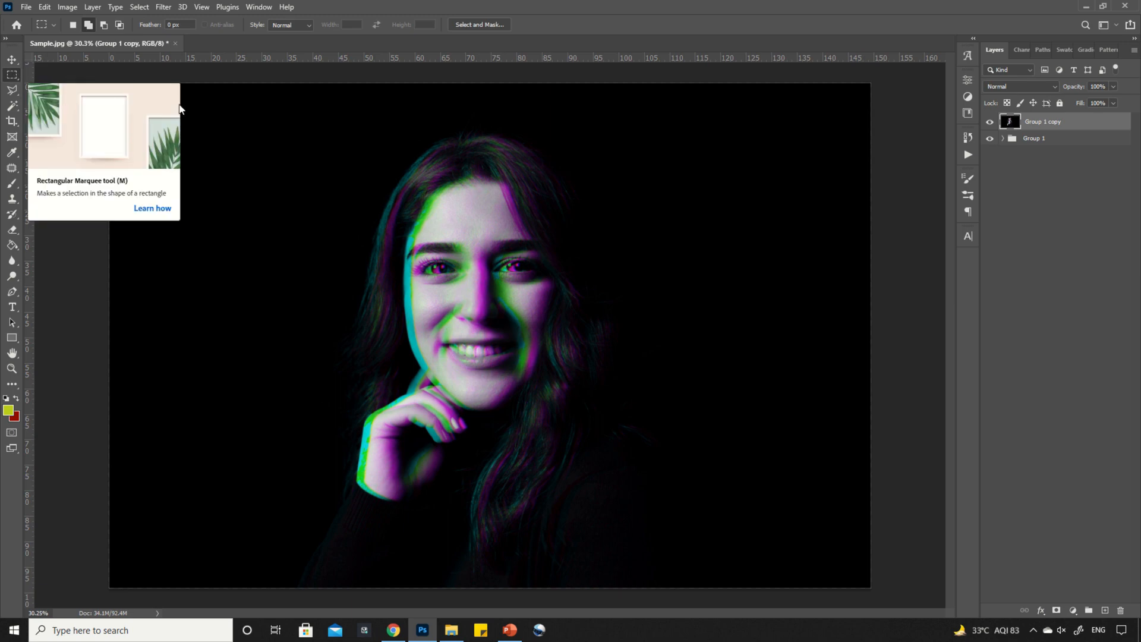
pyautogui.moveTo(392, 353)
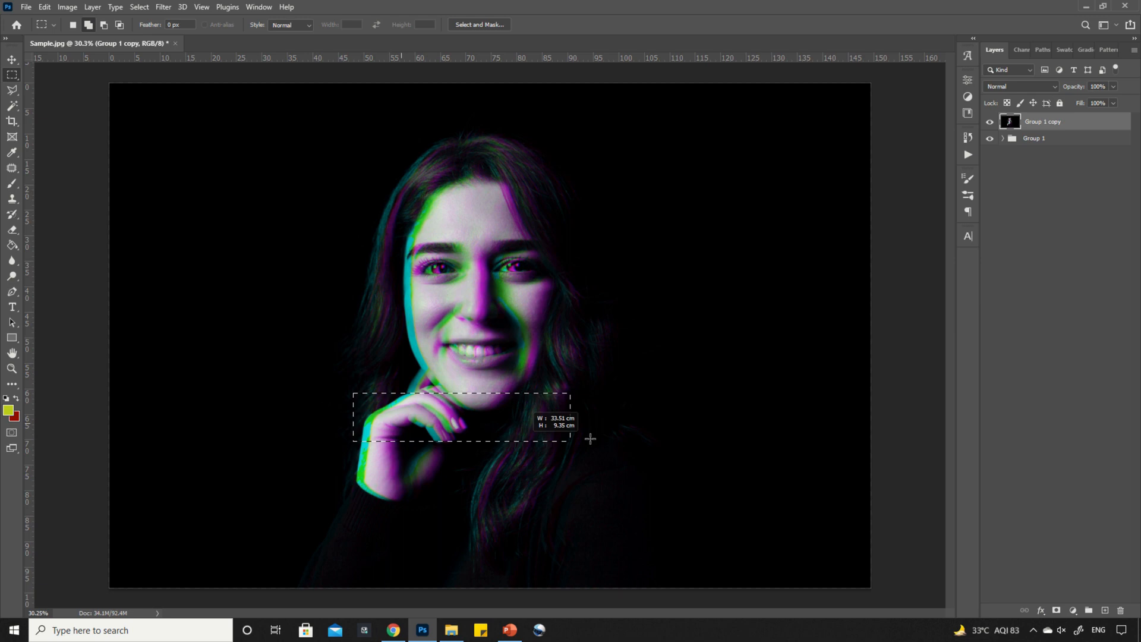
pyautogui.moveTo(573, 442); pyautogui.dragTo(636, 431)
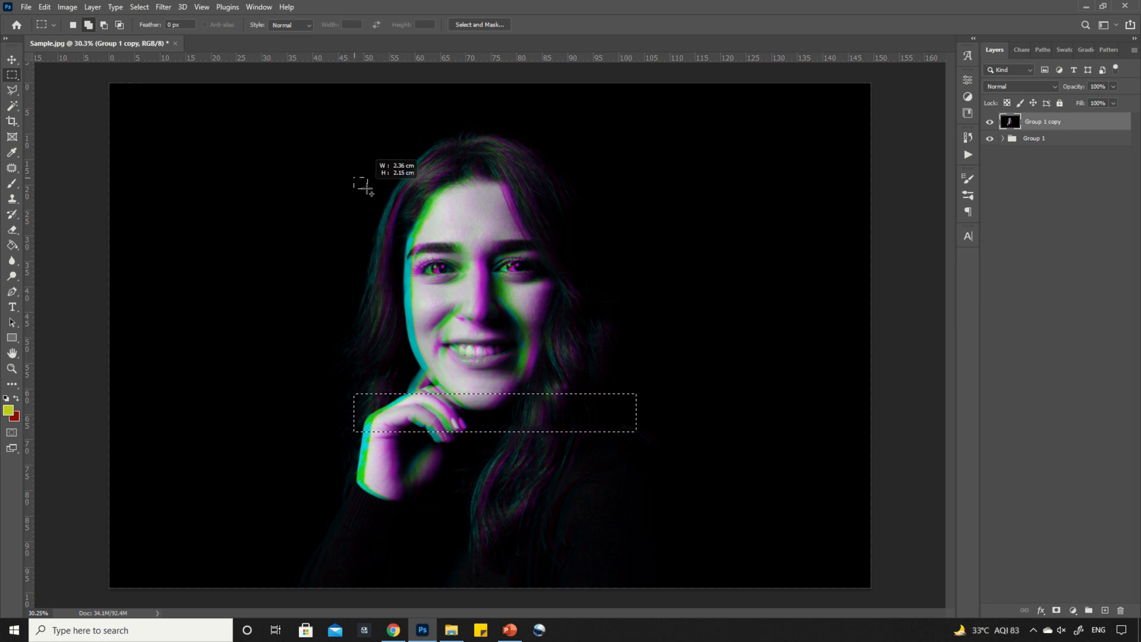
pyautogui.moveTo(356, 176); pyautogui.dragTo(521, 208)
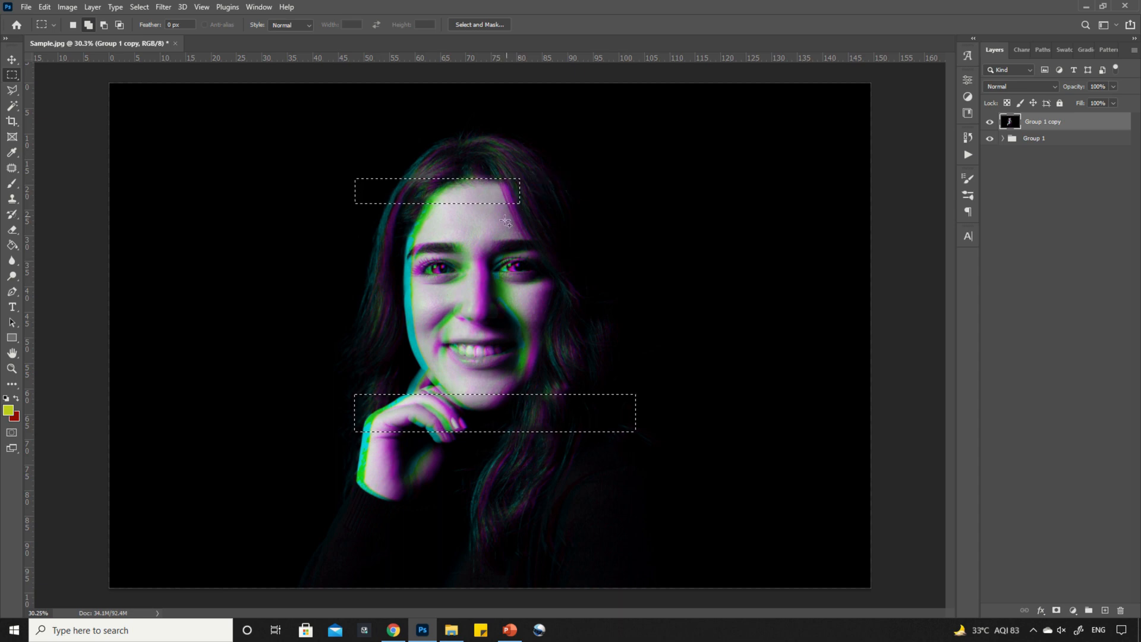
pyautogui.moveTo(357, 301)
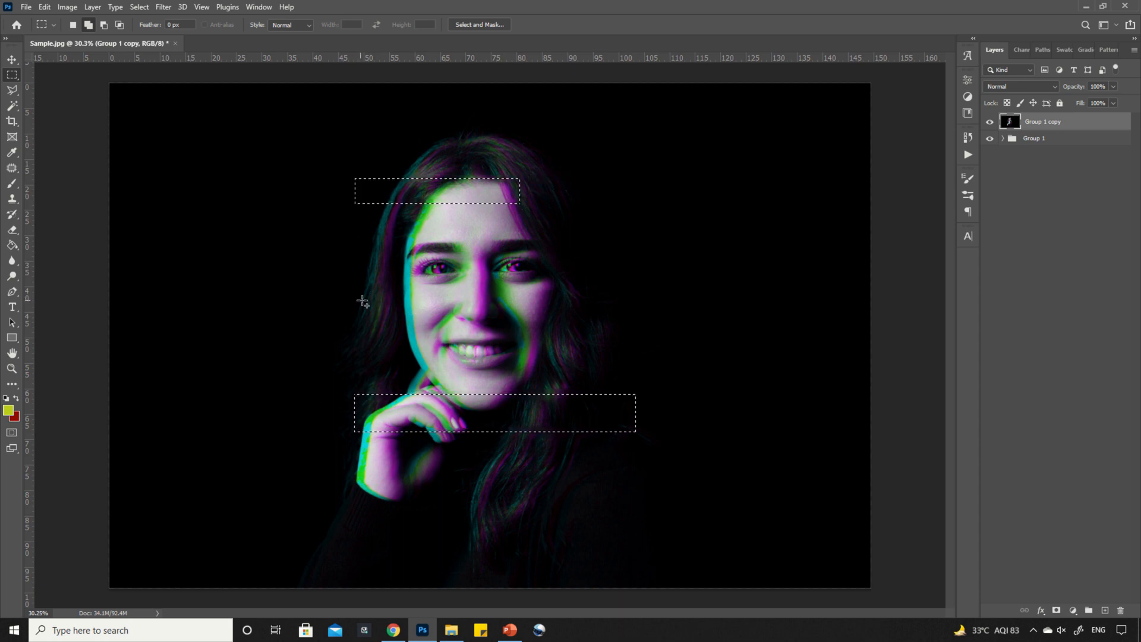
pyautogui.moveTo(366, 301); pyautogui.dragTo(455, 314)
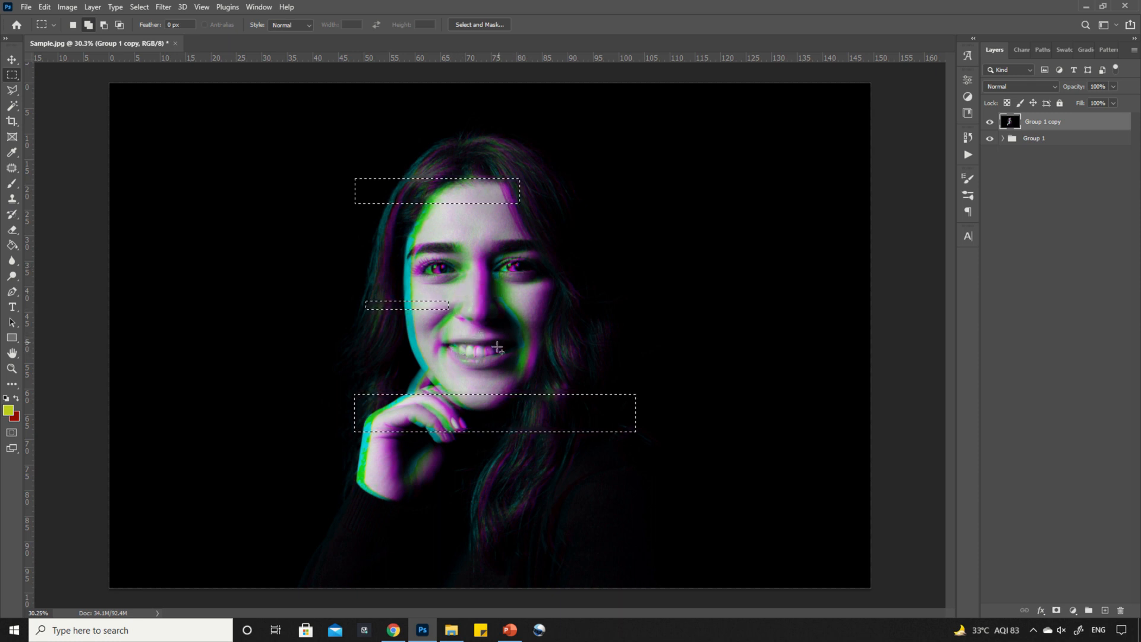
pyautogui.moveTo(299, 477); pyautogui.dragTo(571, 523)
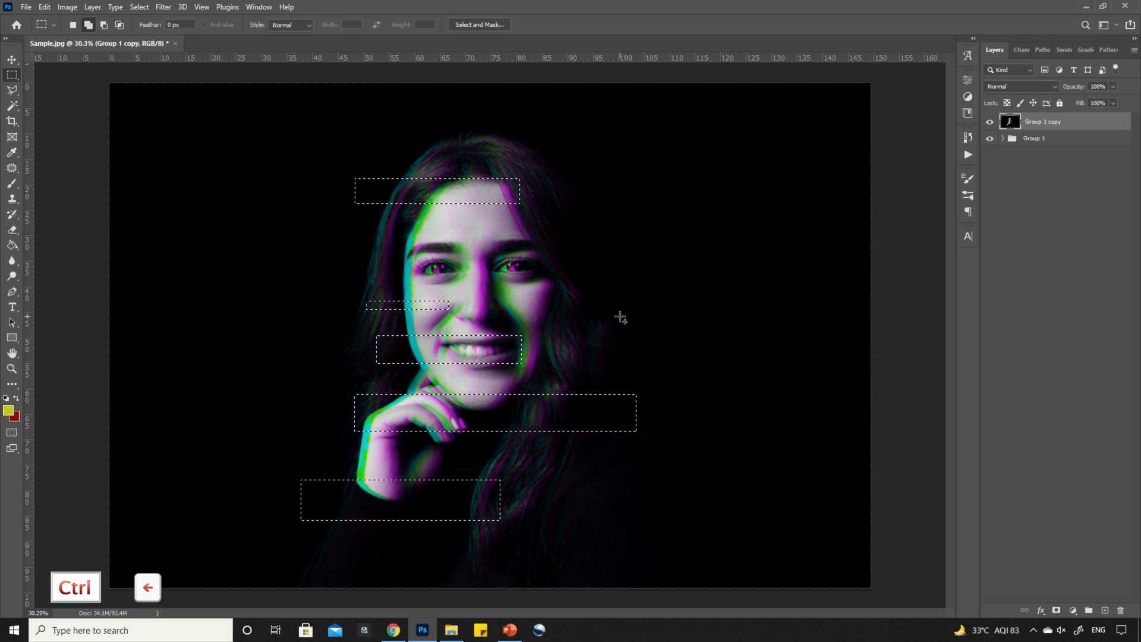
pyautogui.moveTo(622, 323)
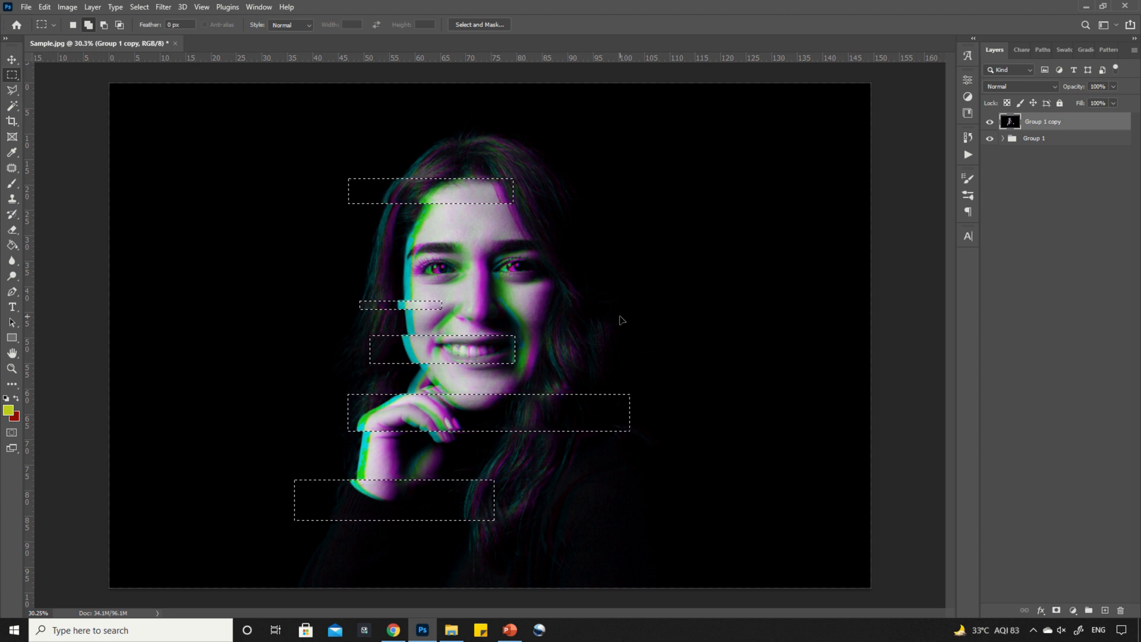
pyautogui.press('Ctrl+D')
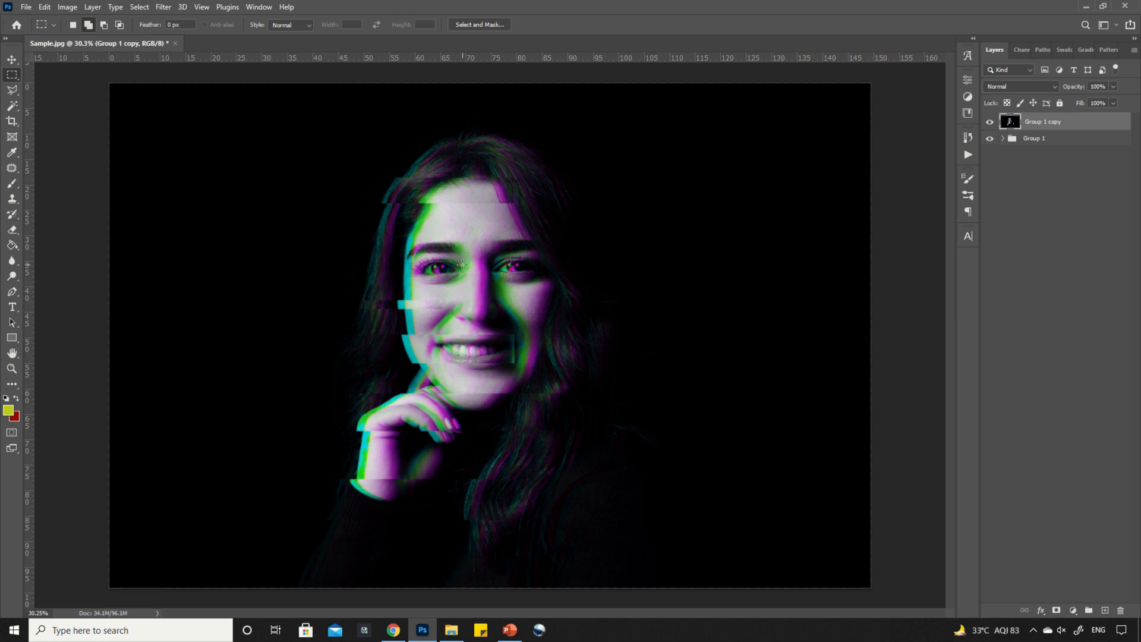
pyautogui.moveTo(391, 237)
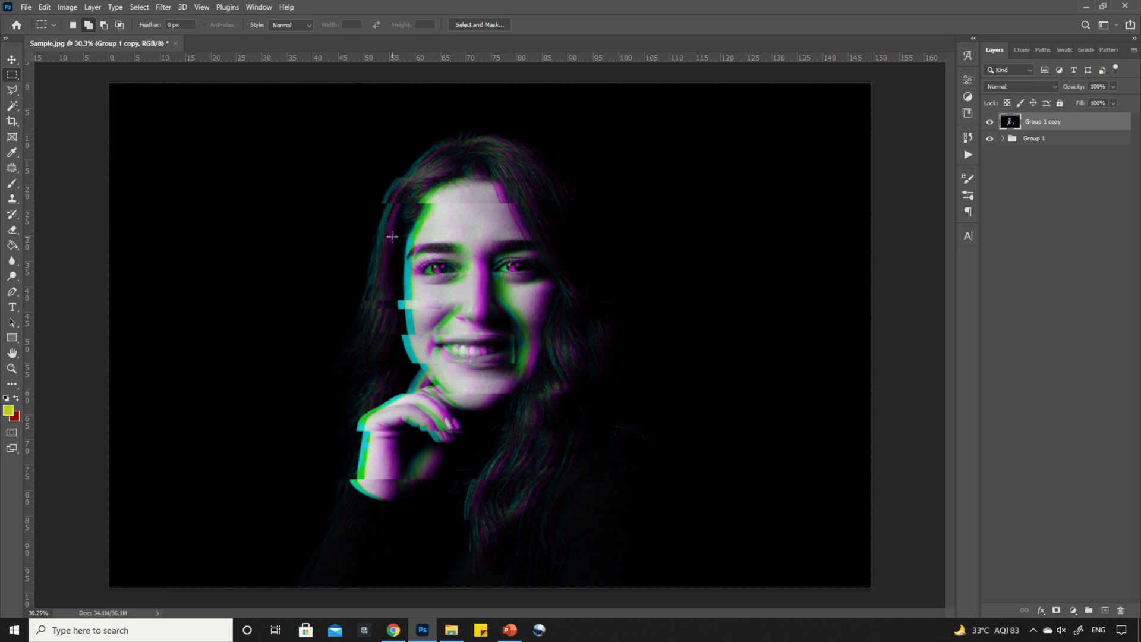
# Shift strips across the eyes and beside the nose right, deselect, then select a hairline sliver
pyautogui.moveTo(393, 236); pyautogui.dragTo(606, 287)
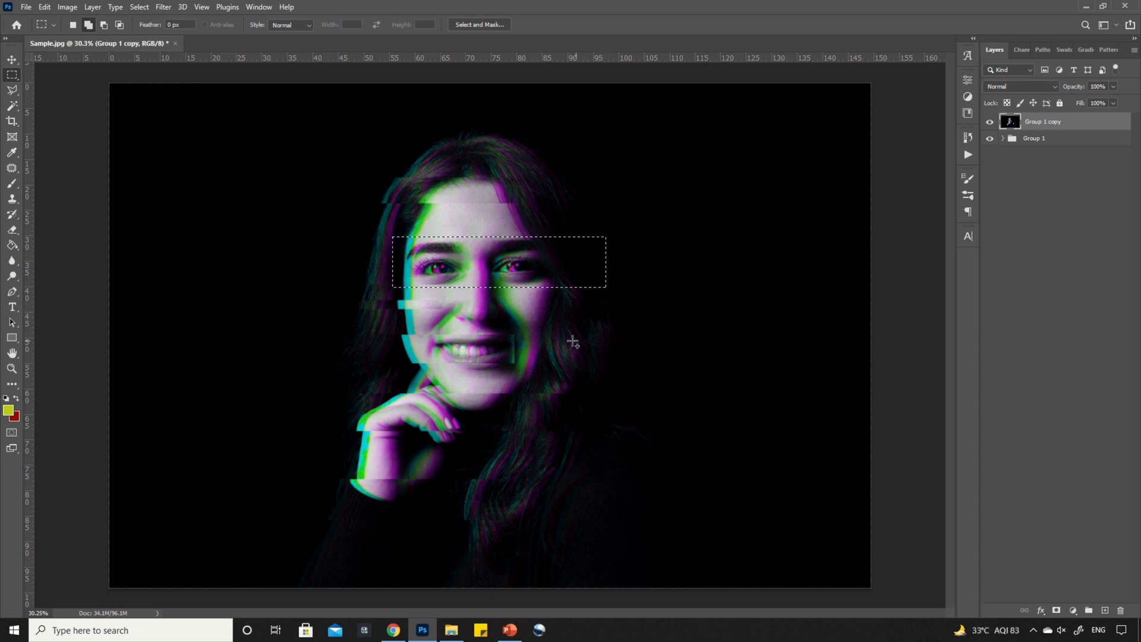
pyautogui.moveTo(524, 304); pyautogui.dragTo(625, 327)
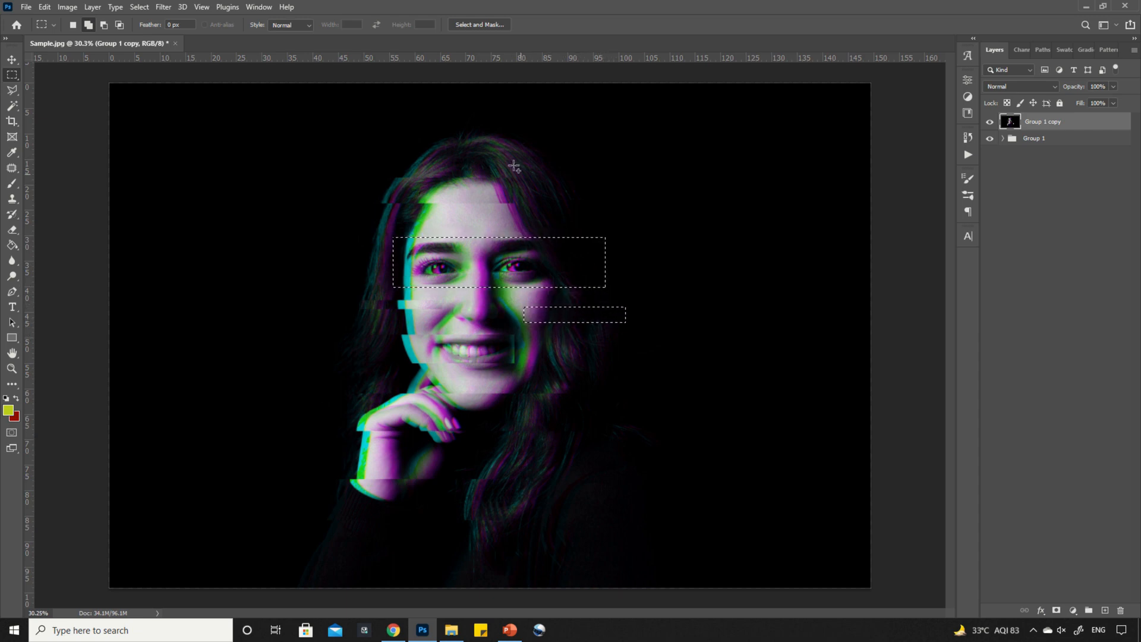
pyautogui.moveTo(603, 159)
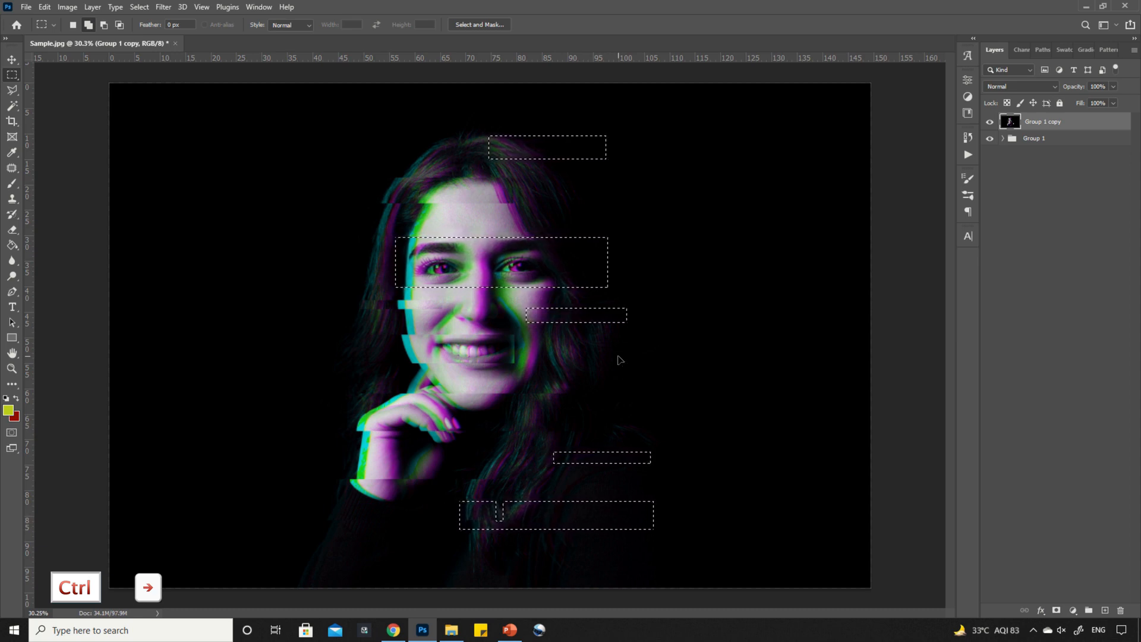
pyautogui.press('Ctrl+D')
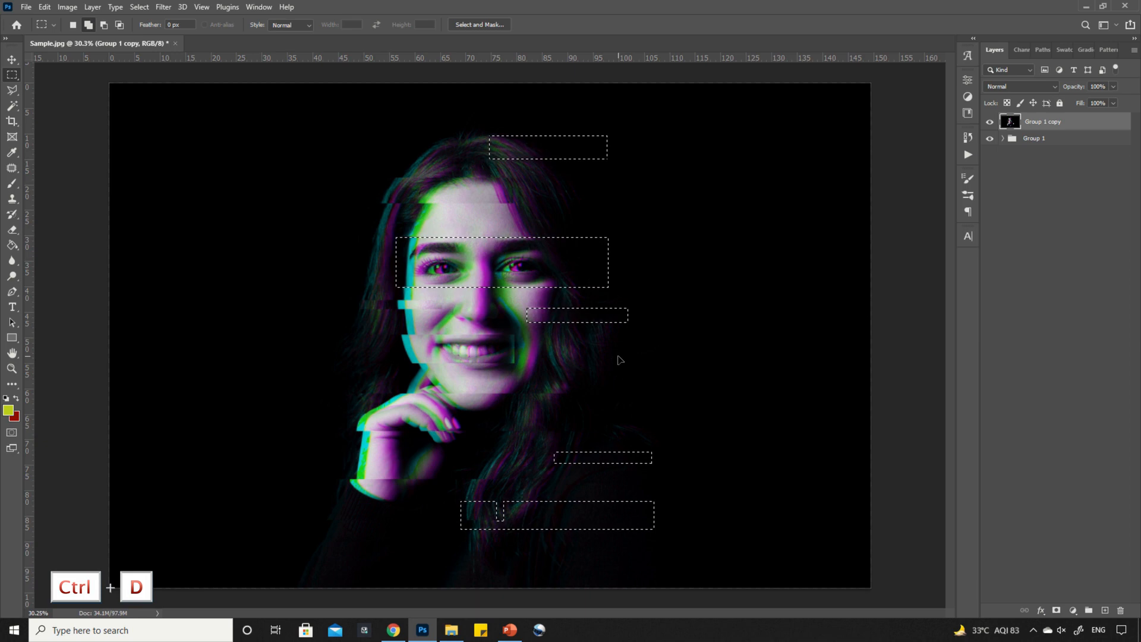
pyautogui.press('Ctrl+D')
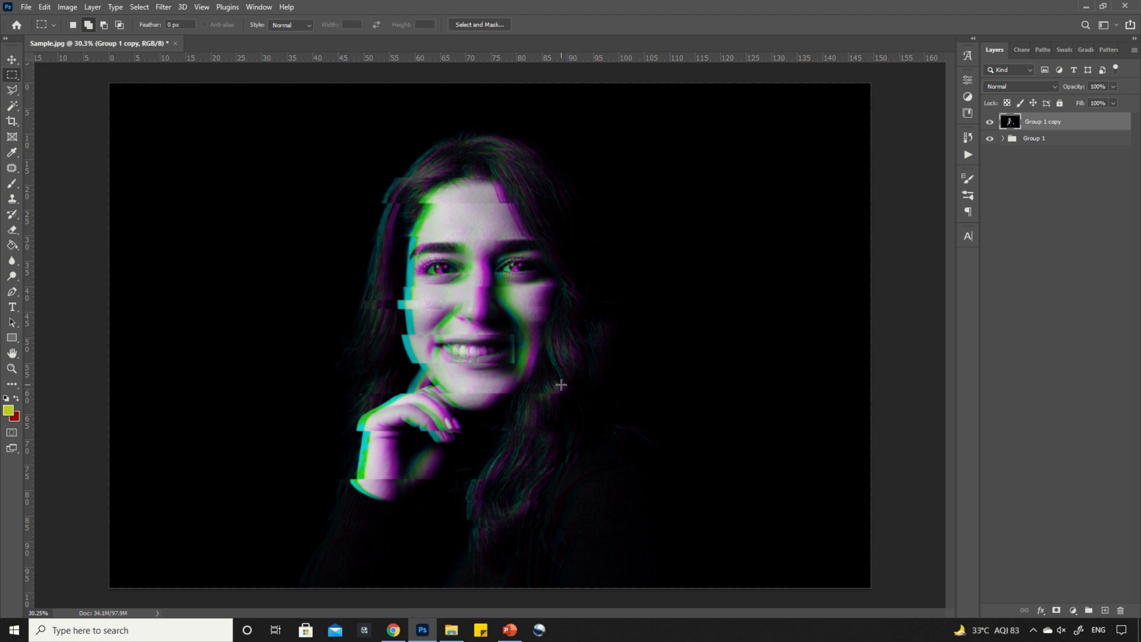
pyautogui.moveTo(425, 281)
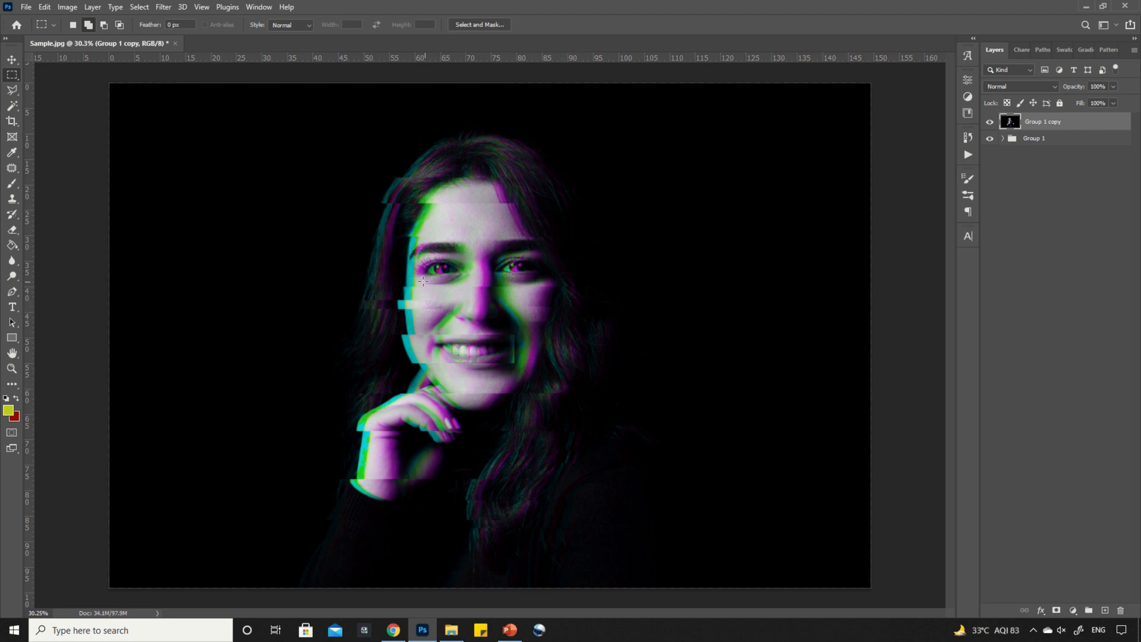
pyautogui.moveTo(399, 190)
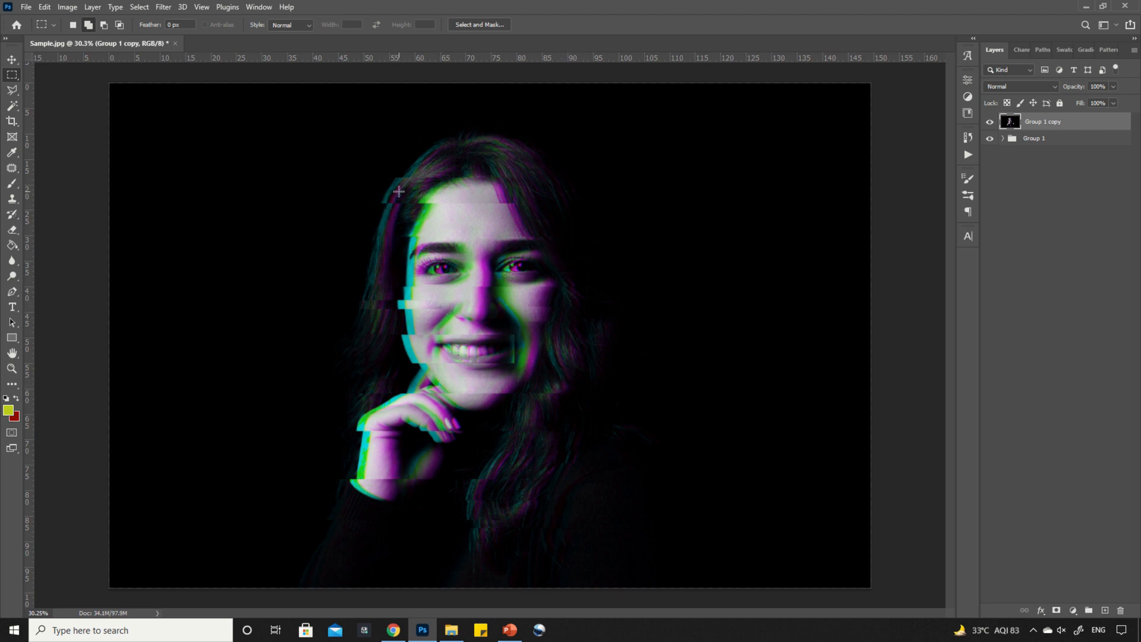
pyautogui.moveTo(385, 209); pyautogui.dragTo(433, 226)
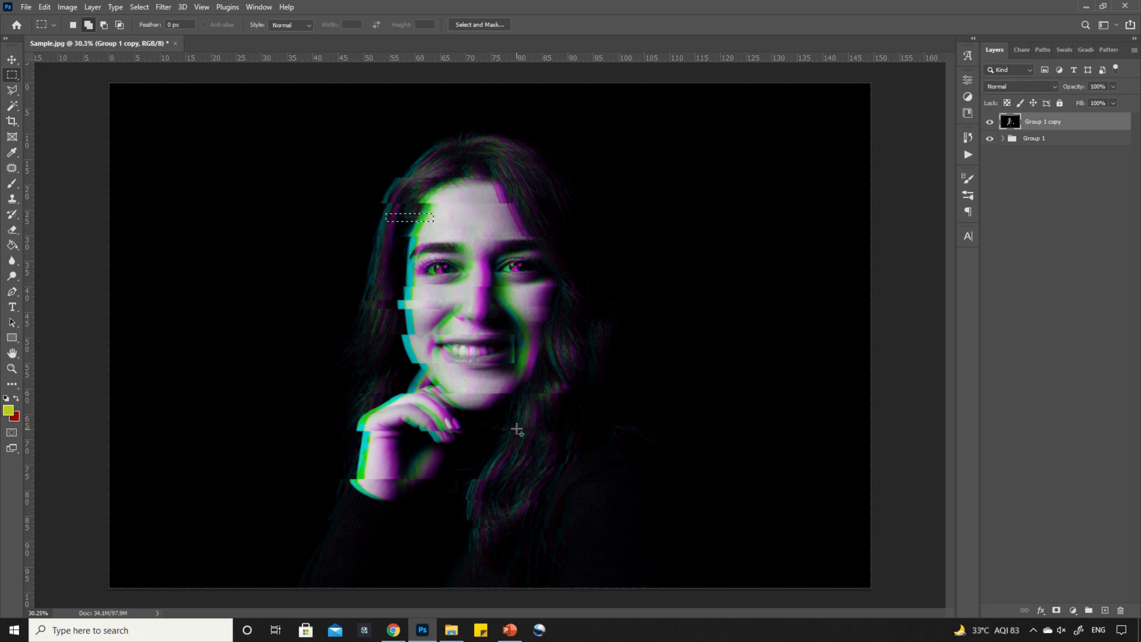
# Push the small hairline sliver outward
pyautogui.press('Ctrl+z')
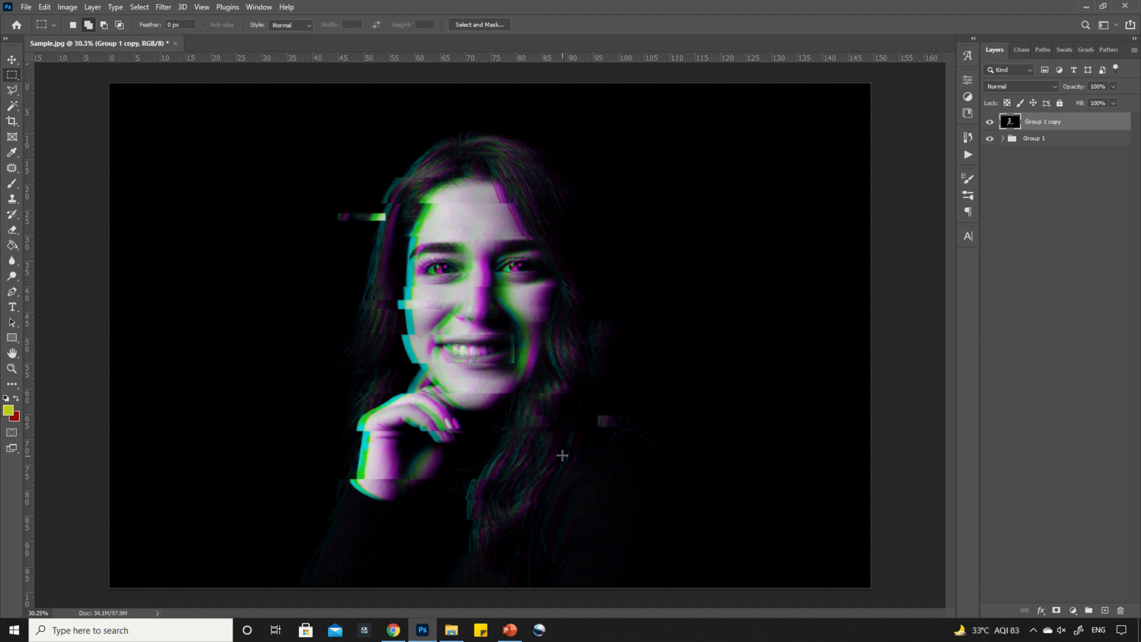
pyautogui.moveTo(515, 331)
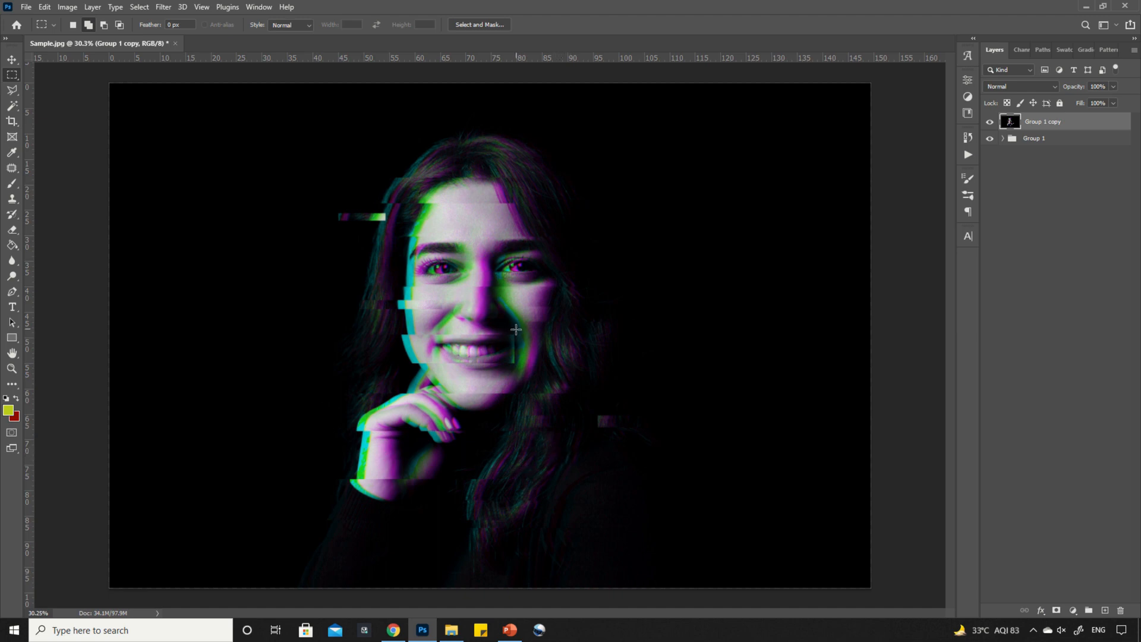
pyautogui.moveTo(519, 358)
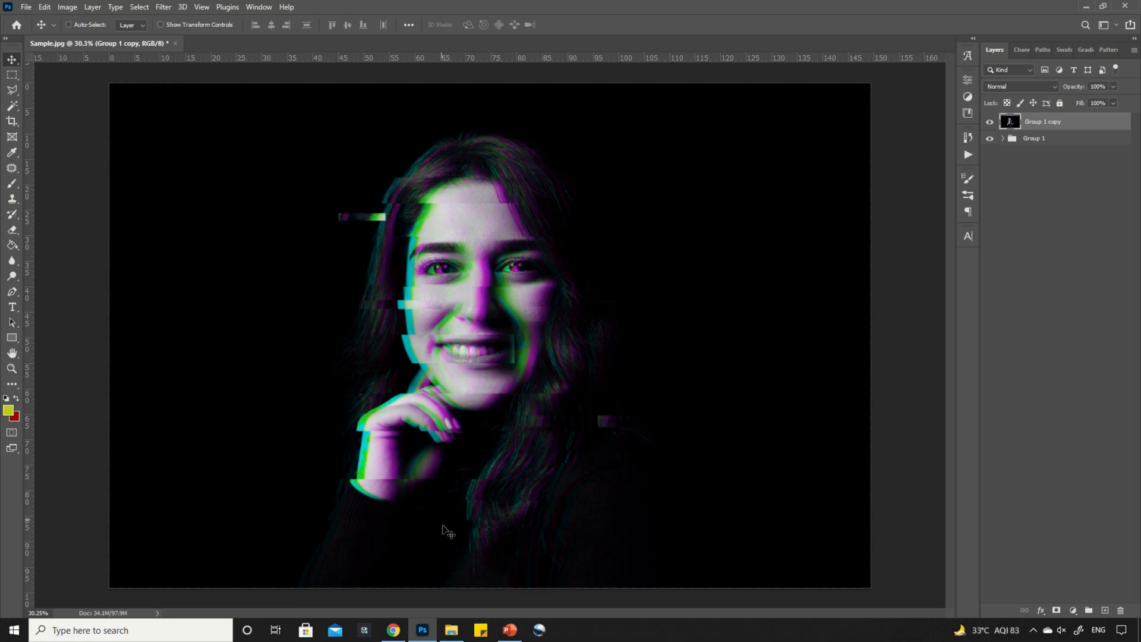
# Place the Scaleline image into the portrait and scale it past the canvas edges
pyautogui.click(450, 629)
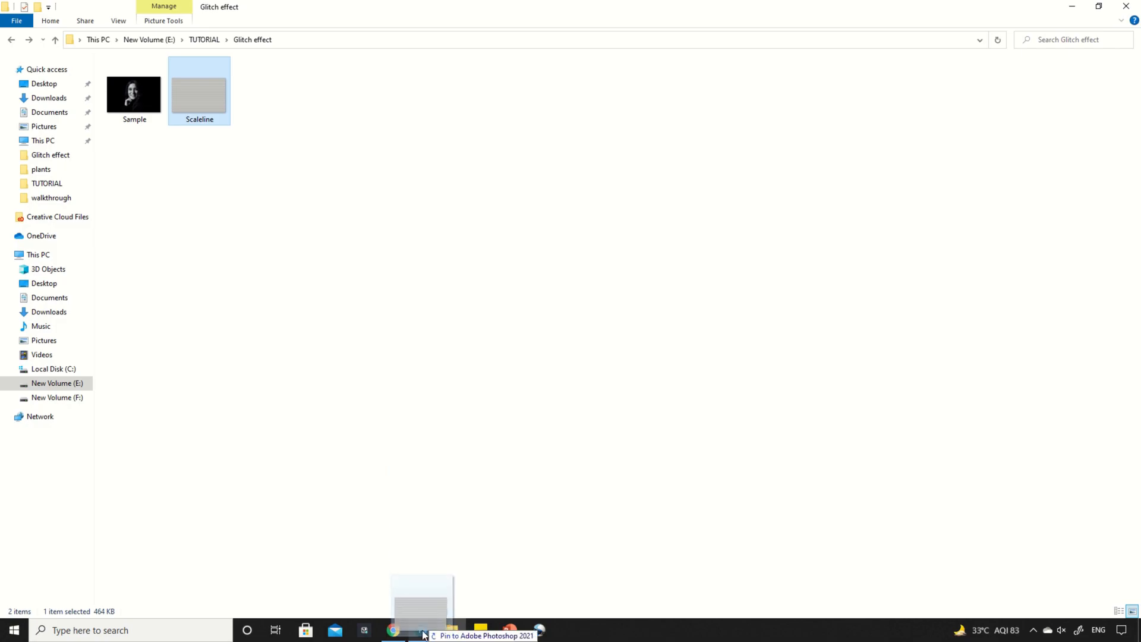
pyautogui.click(423, 630)
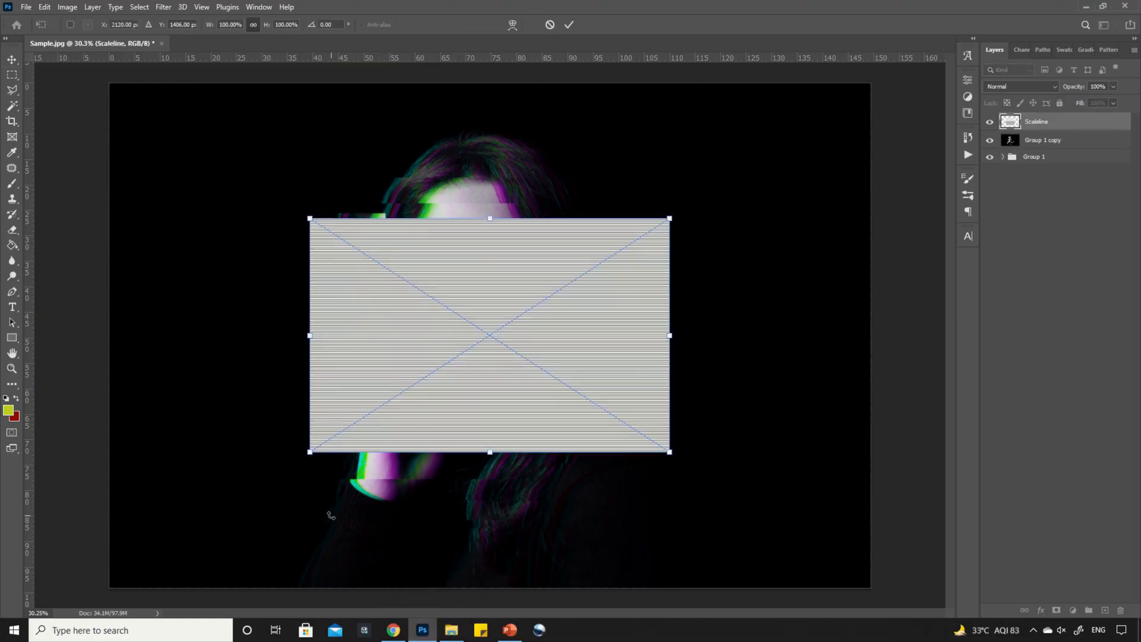
pyautogui.moveTo(669, 451); pyautogui.dragTo(674, 457)
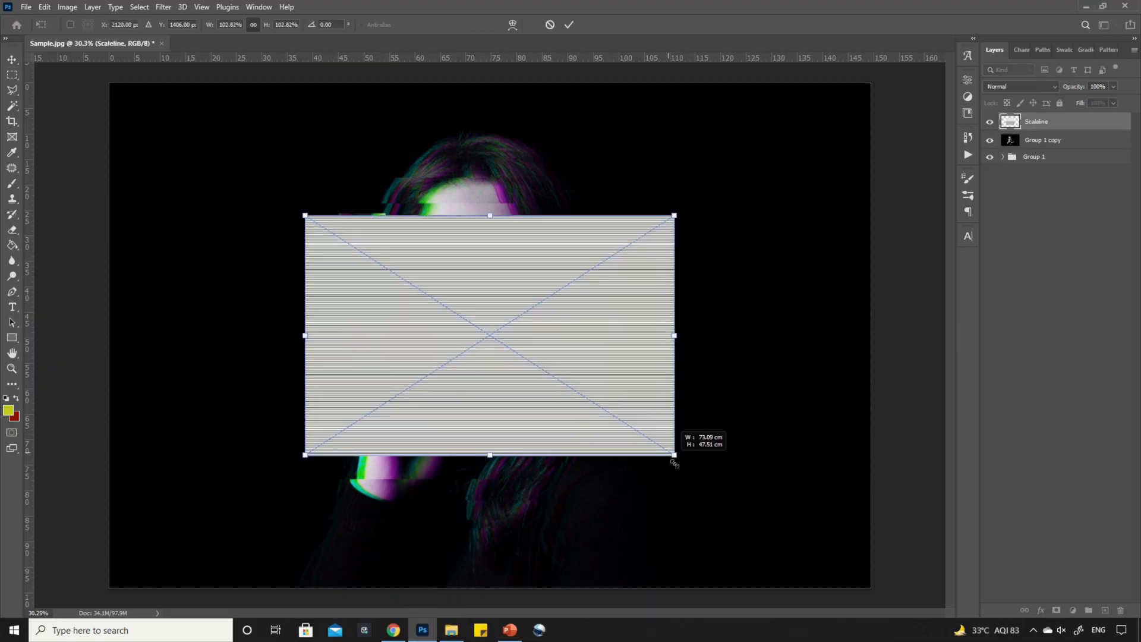
pyautogui.moveTo(673, 454); pyautogui.dragTo(872, 584)
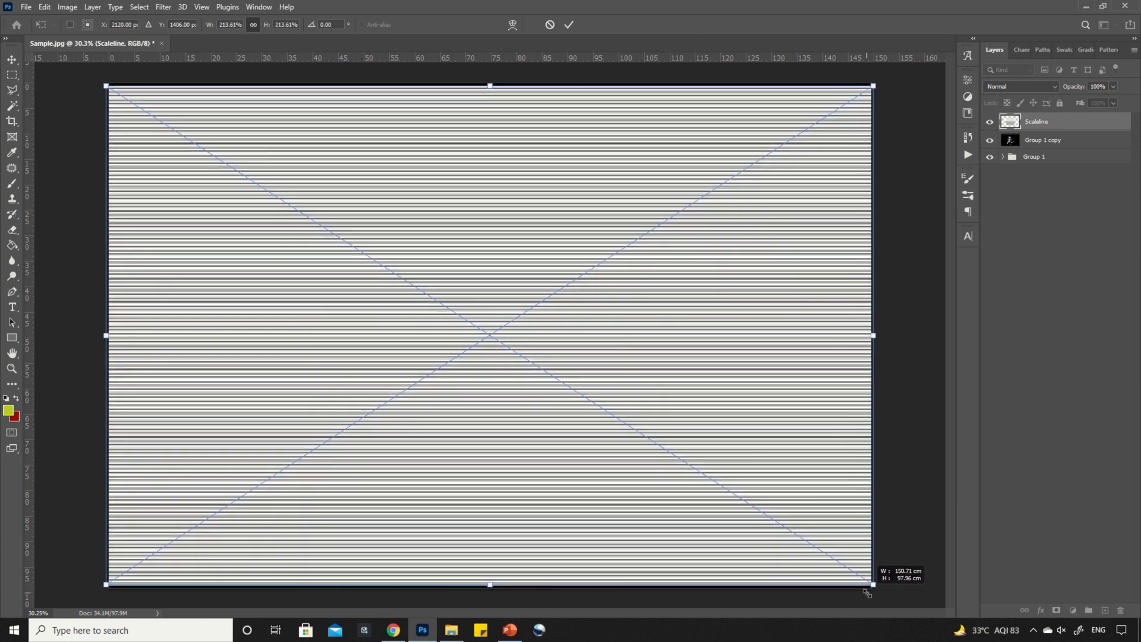
pyautogui.moveTo(872, 584); pyautogui.dragTo(885, 591)
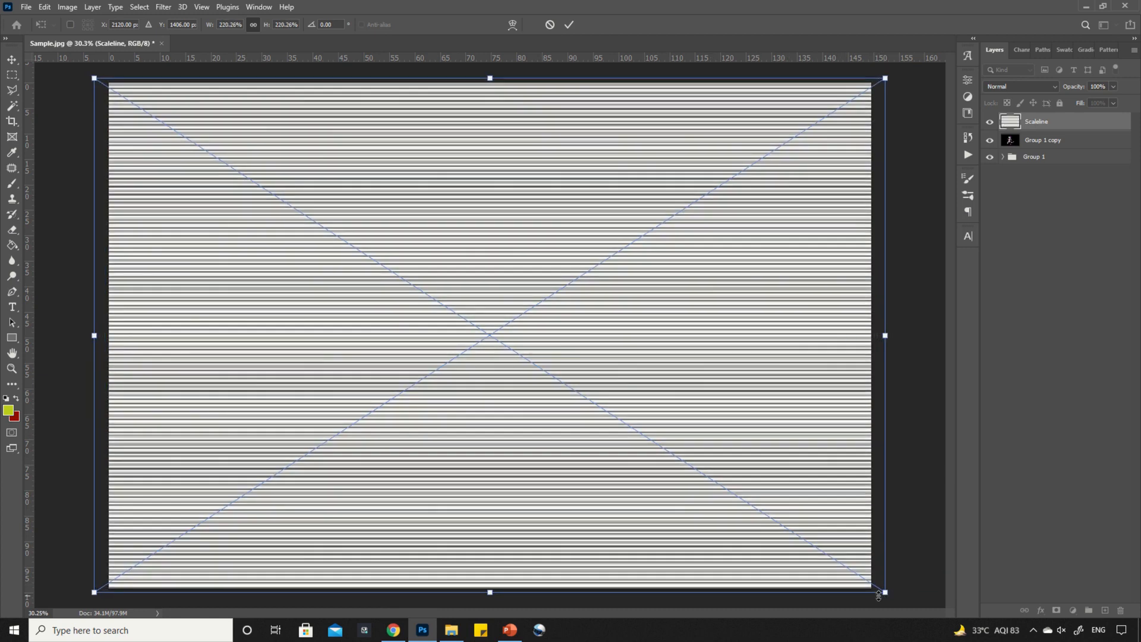
pyautogui.moveTo(881, 592); pyautogui.dragTo(918, 599)
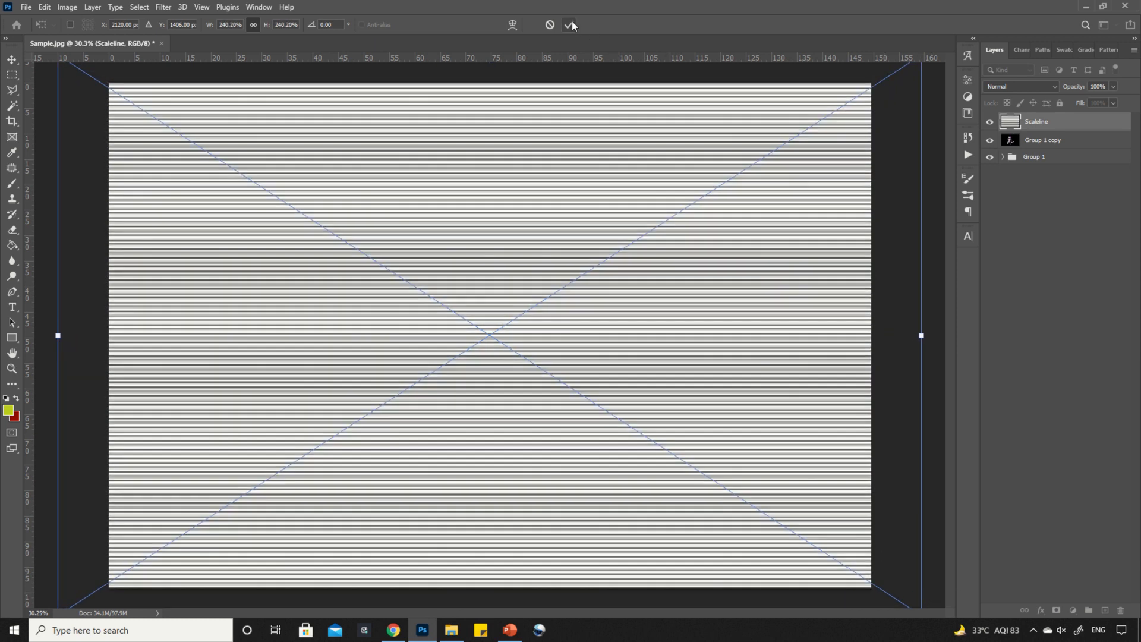
pyautogui.click(569, 24)
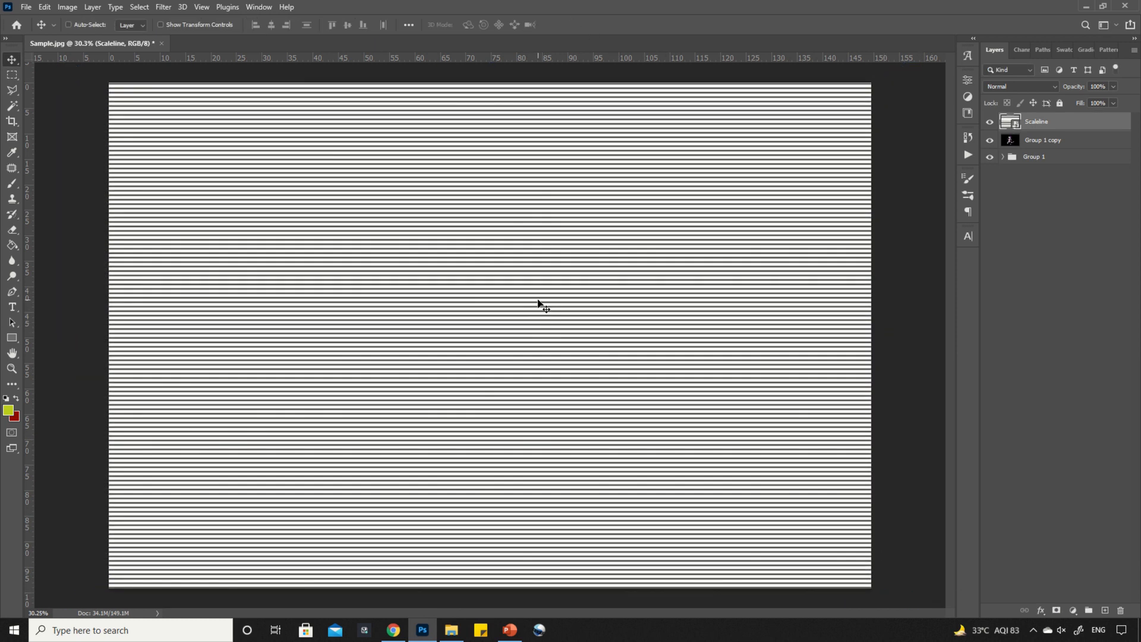
# Set the Scaleline layer's blend mode to Overlay at 6% opacity
pyautogui.click(1022, 86)
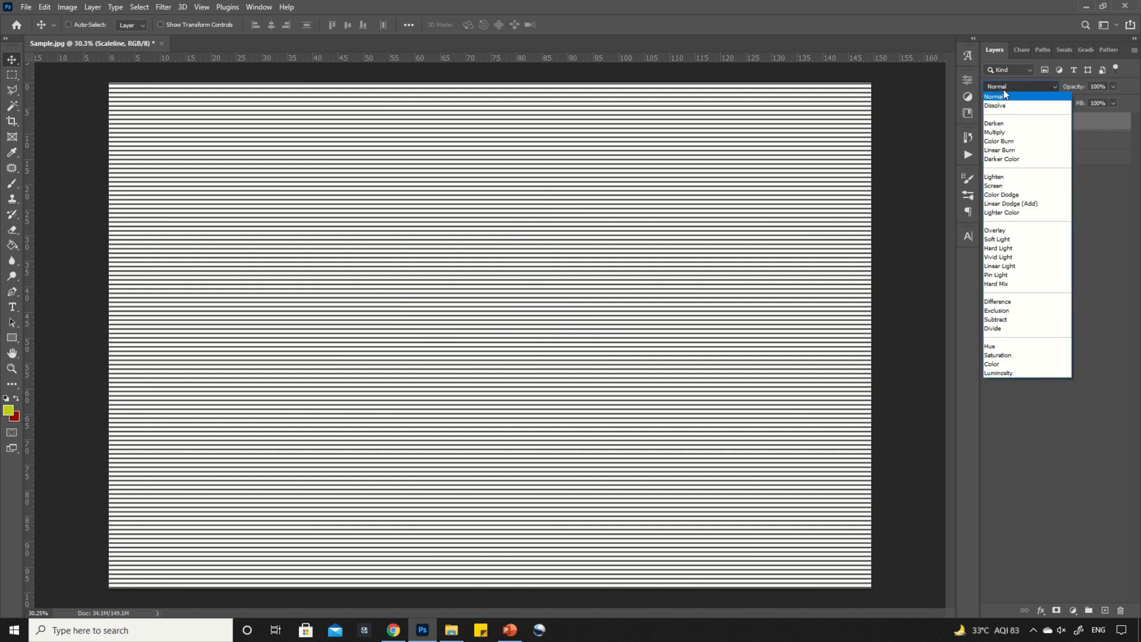
pyautogui.click(995, 230)
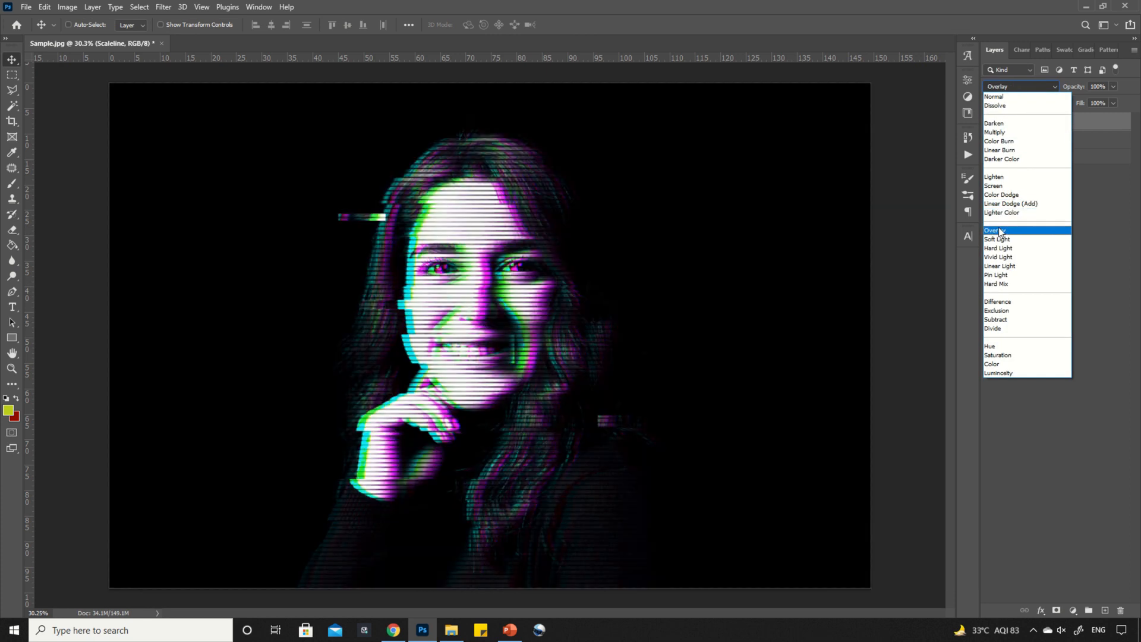
pyautogui.click(993, 230)
pyautogui.write('8')
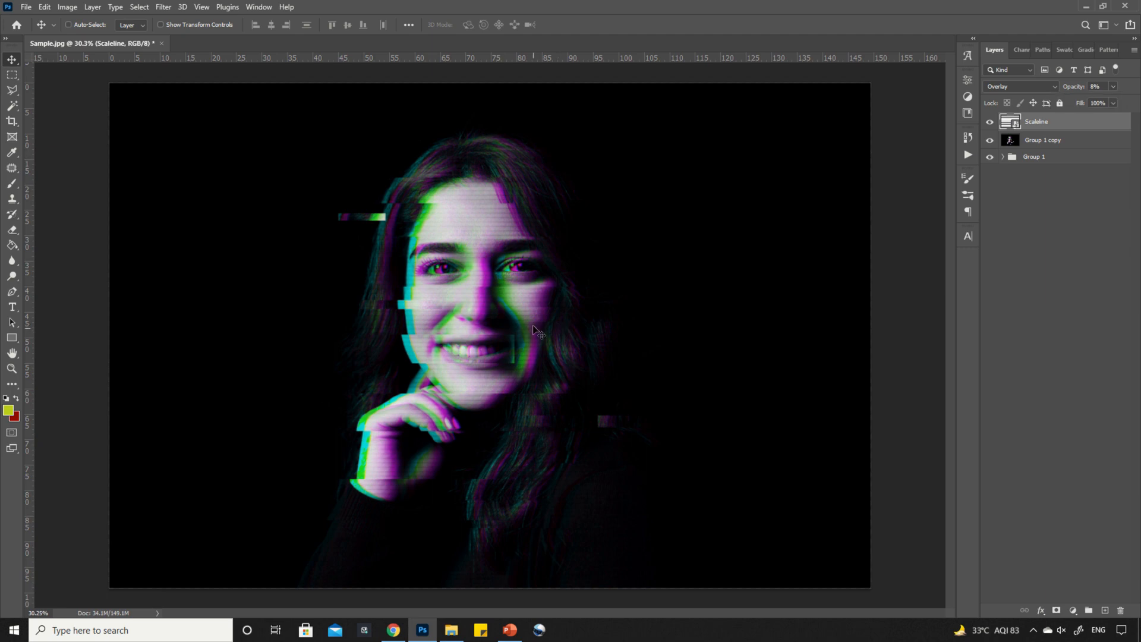
pyautogui.moveTo(538, 318)
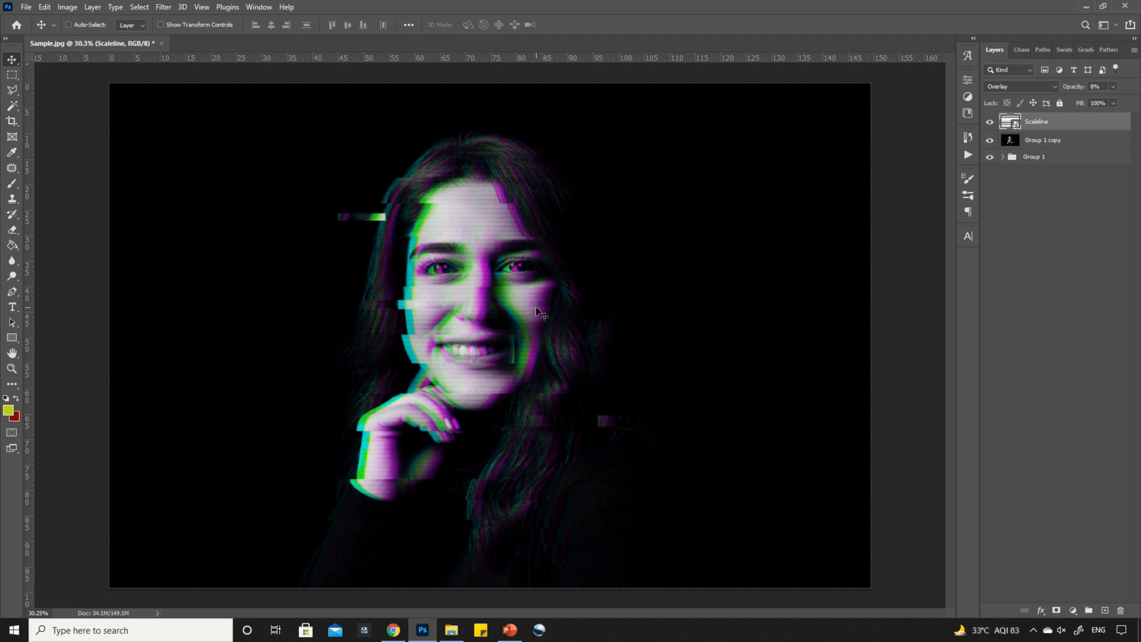
pyautogui.moveTo(546, 315)
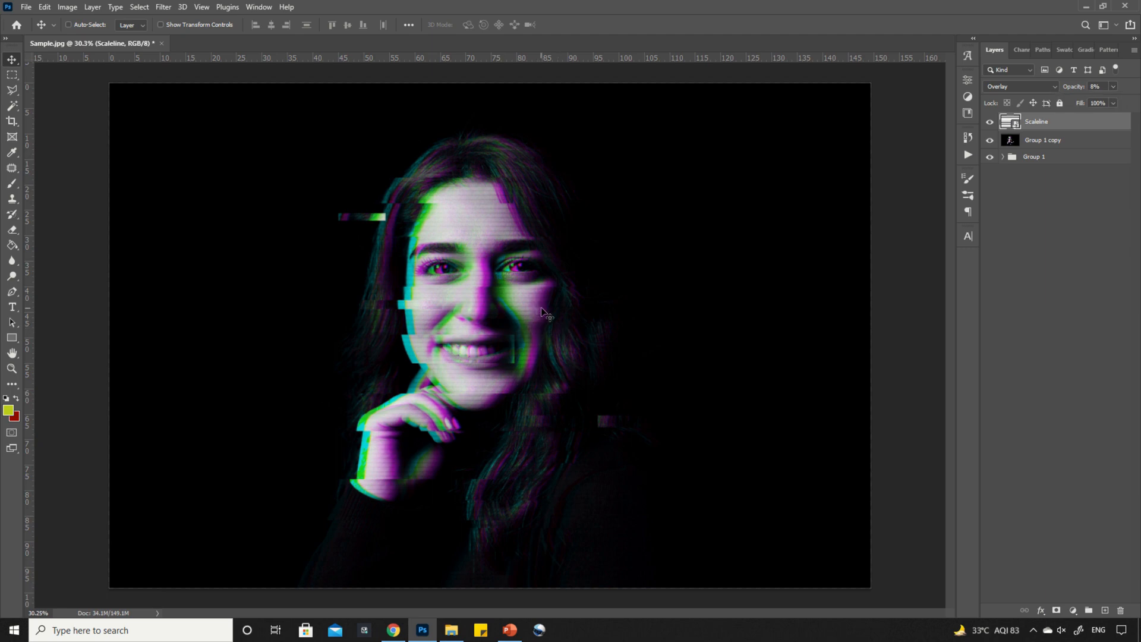
pyautogui.moveTo(513, 342)
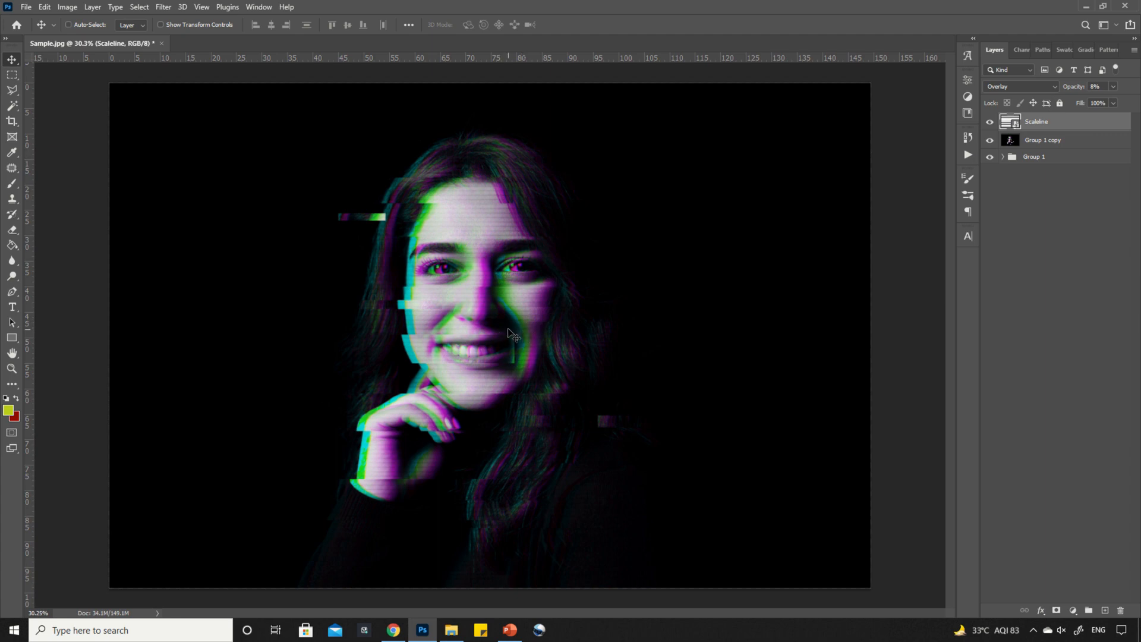
pyautogui.moveTo(531, 368)
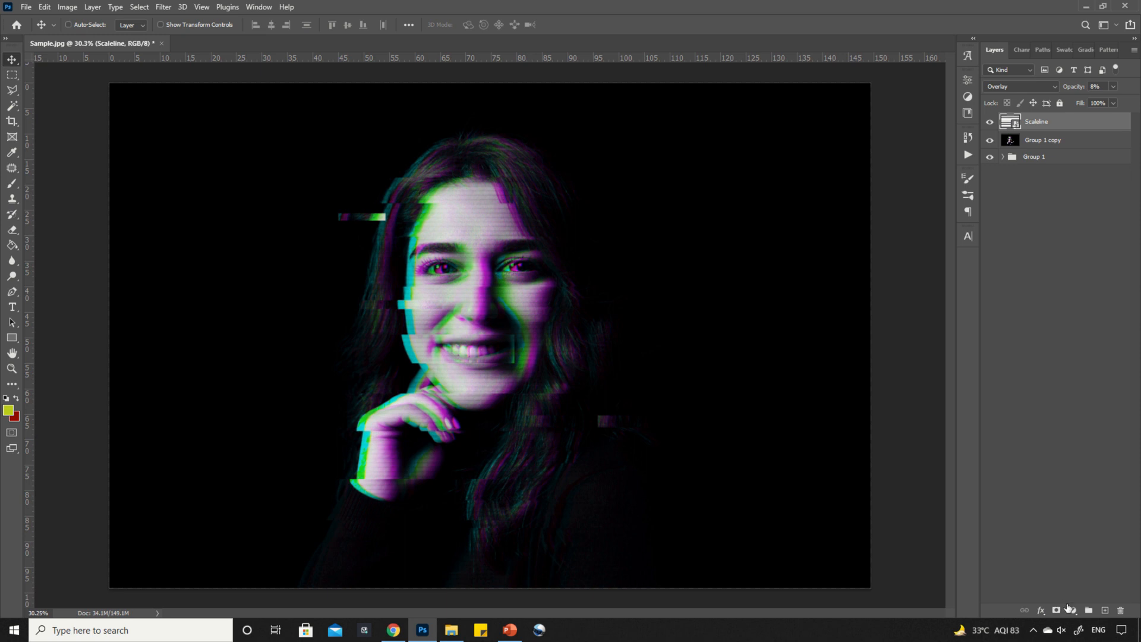
# Add a Brightness/Contrast adjustment layer above Scaleline with brightness 16 and contrast 9
pyautogui.click(1072, 609)
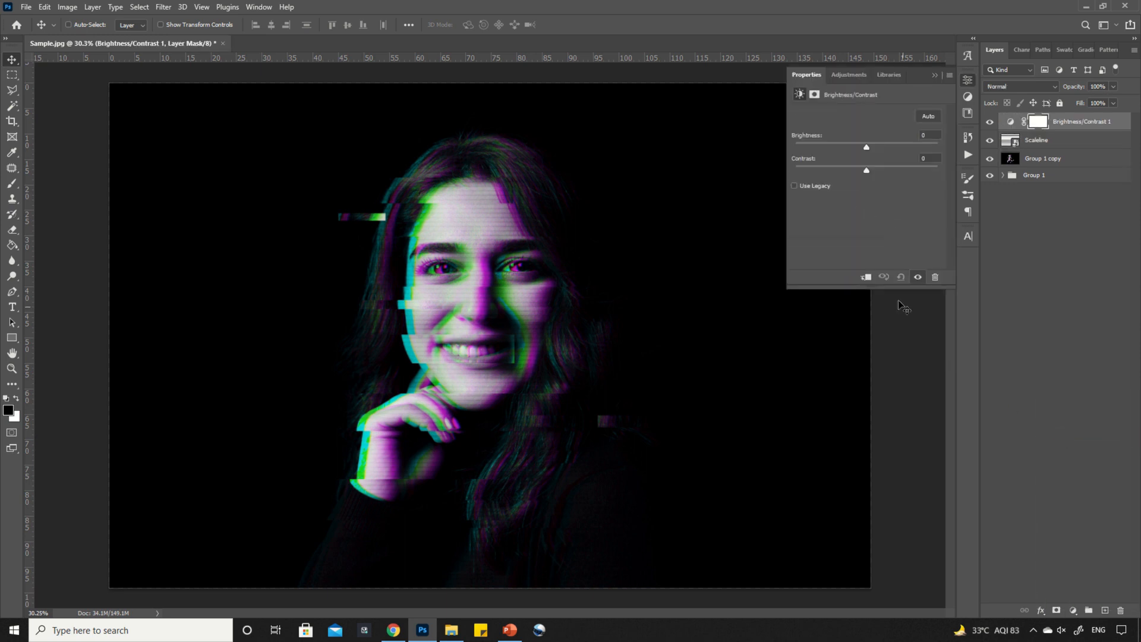
pyautogui.moveTo(866, 144)
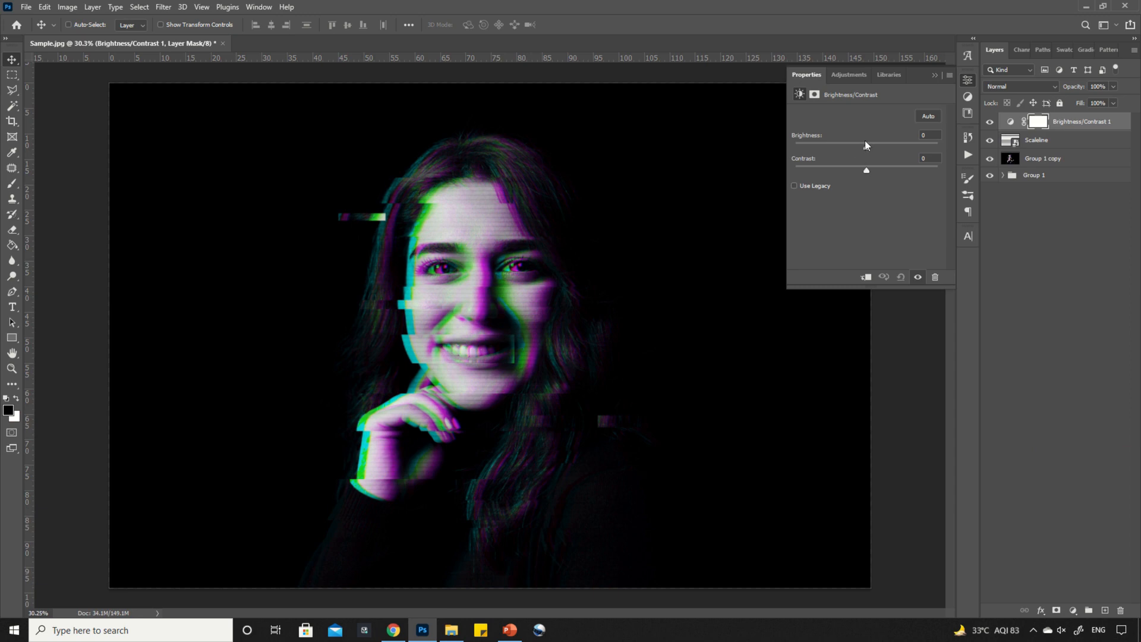
pyautogui.moveTo(866, 149); pyautogui.dragTo(875, 150)
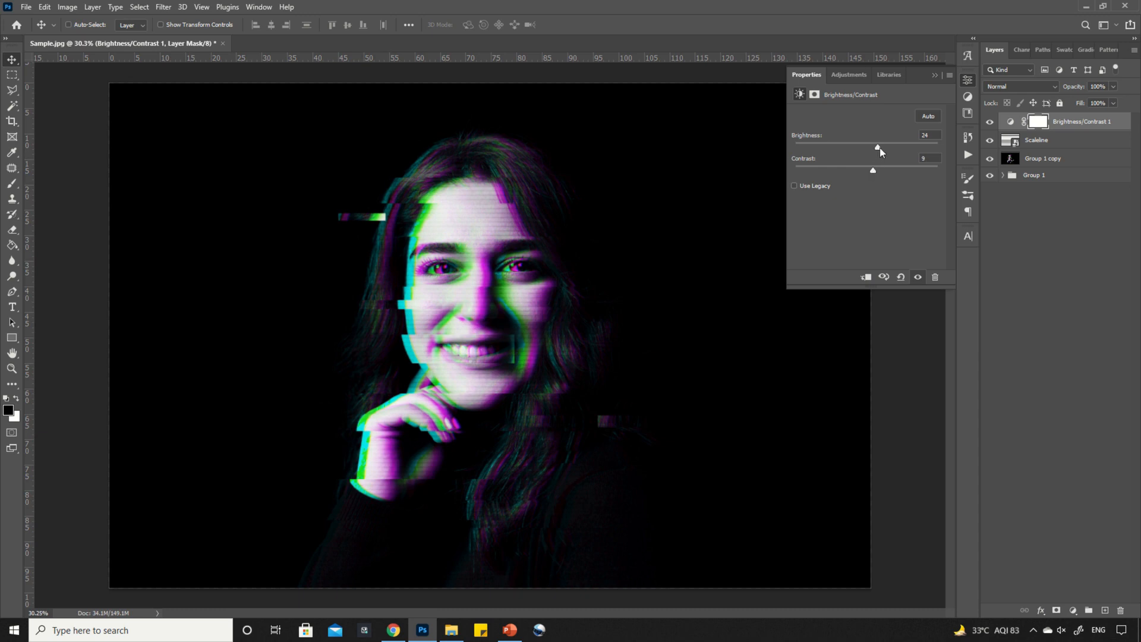
pyautogui.moveTo(878, 148); pyautogui.dragTo(873, 148)
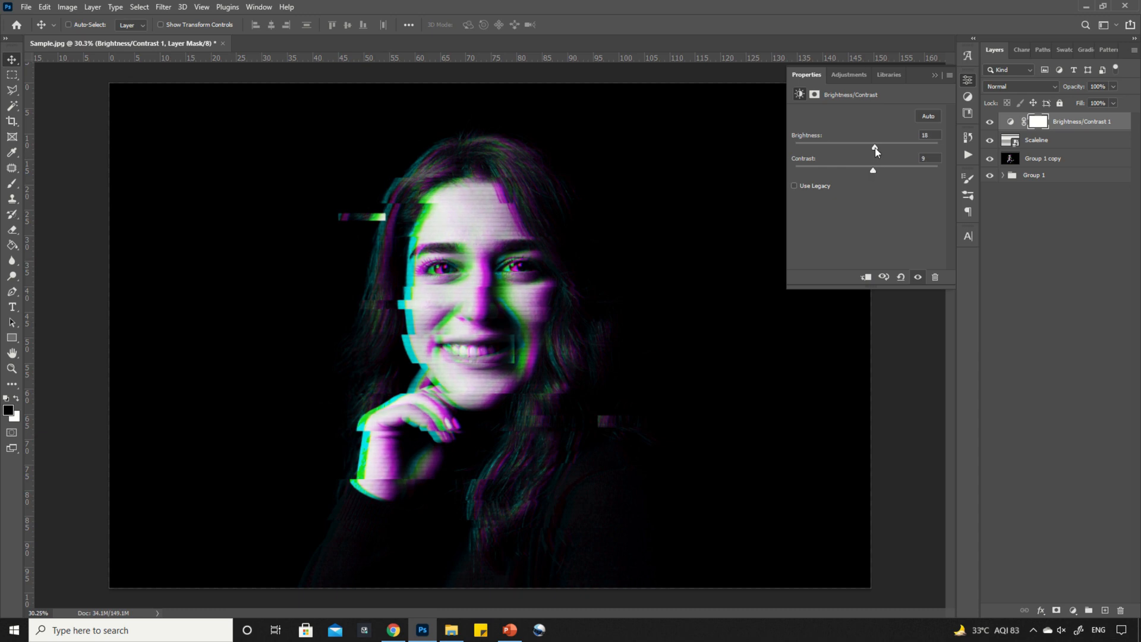
pyautogui.moveTo(876, 149); pyautogui.dragTo(872, 149)
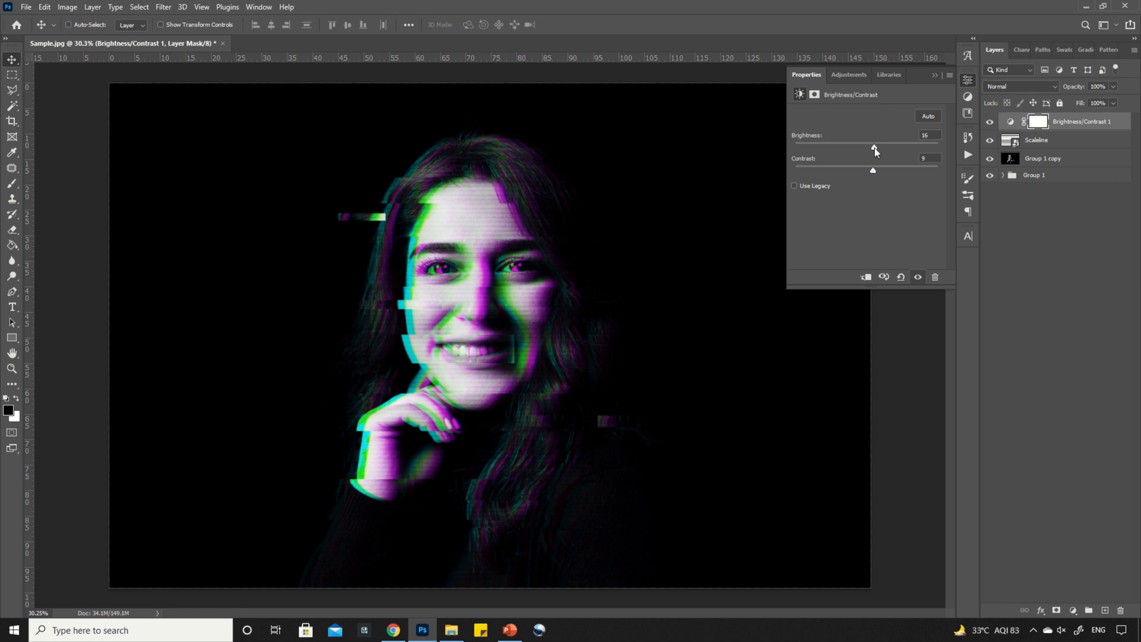
pyautogui.moveTo(924, 99)
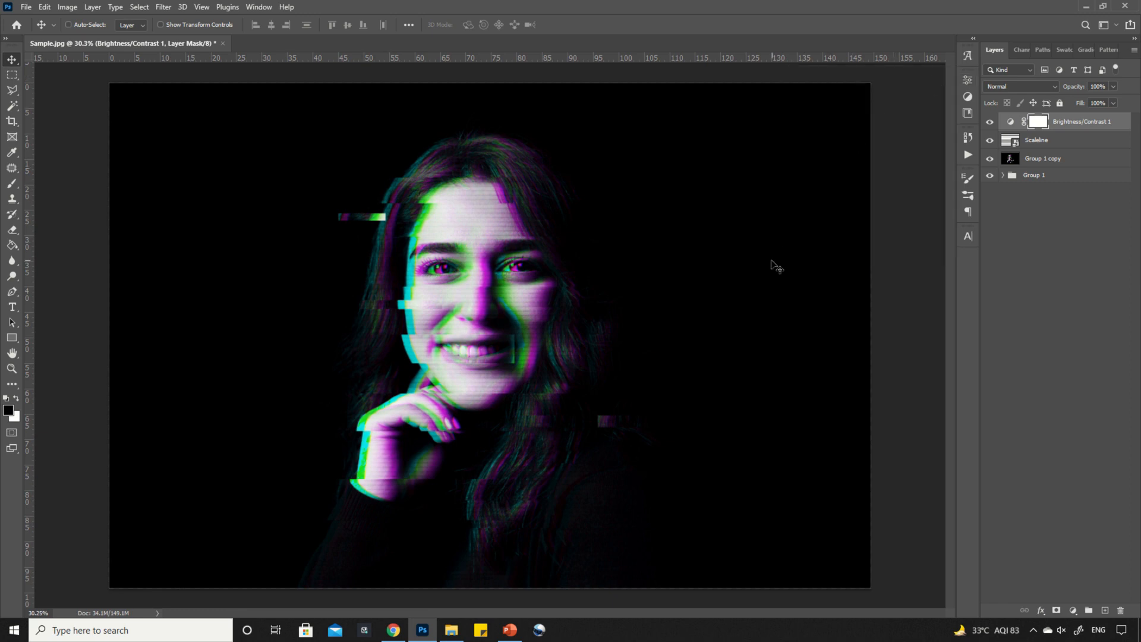
pyautogui.moveTo(803, 314)
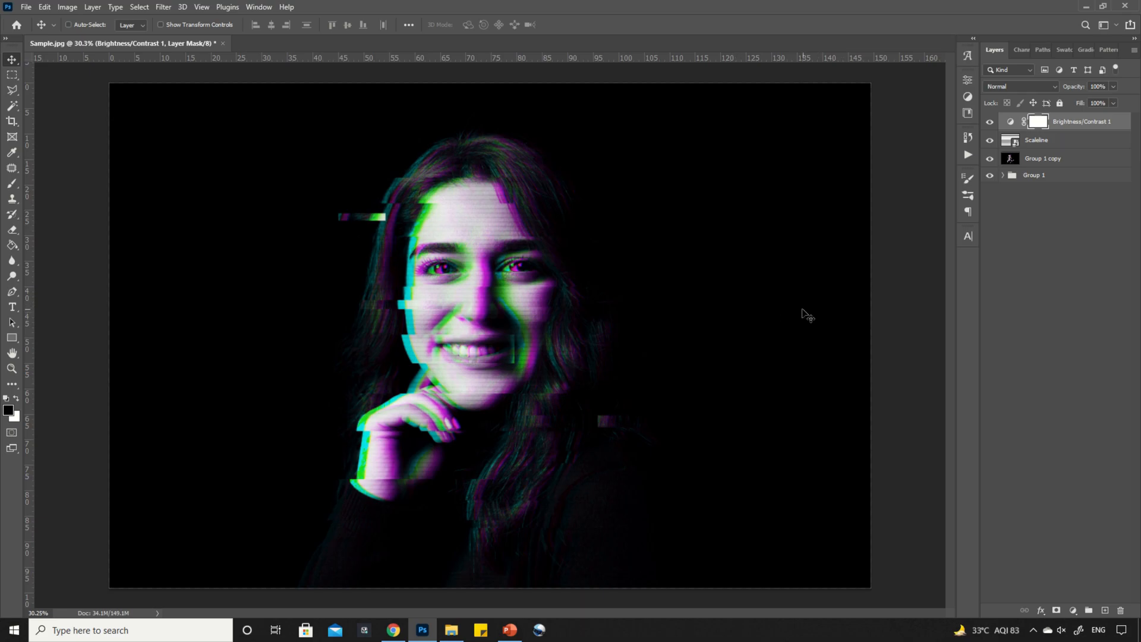